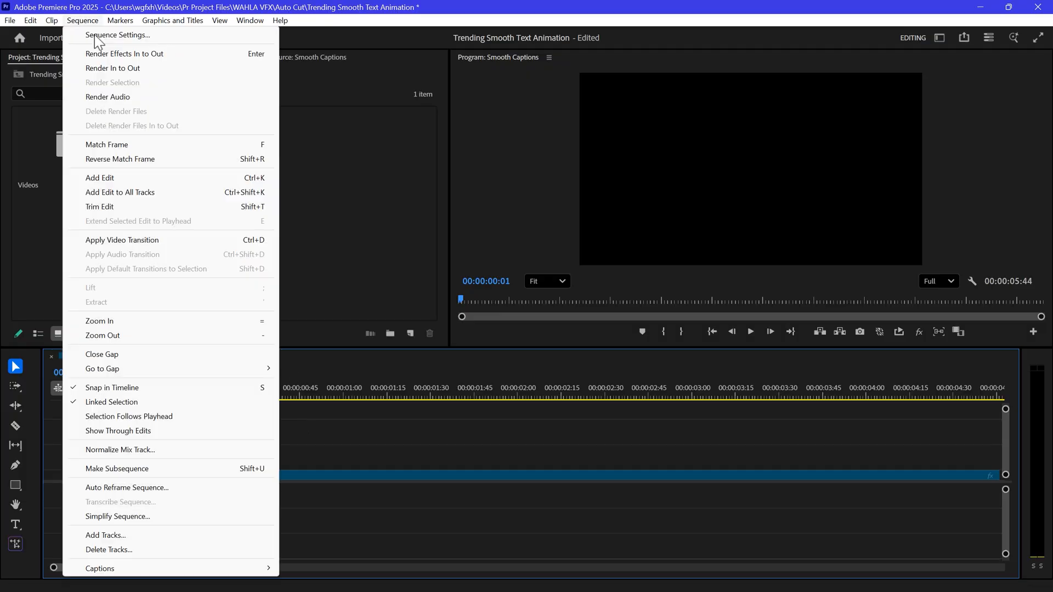
Step: Confirm in Sequence Settings that the timebase stays at 60 frames per second
left_click(119, 35)
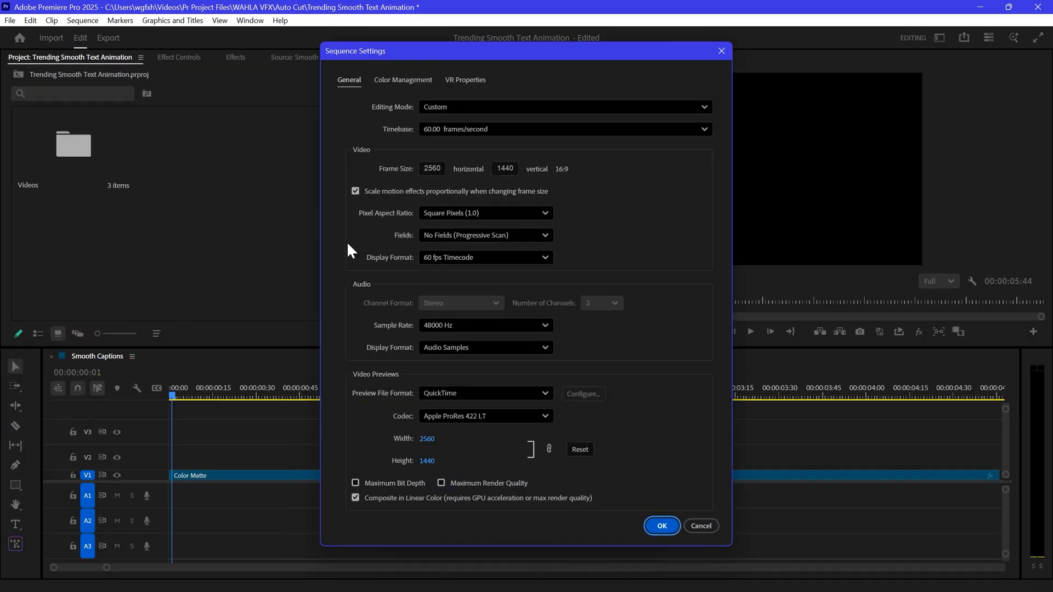
left_click(563, 130)
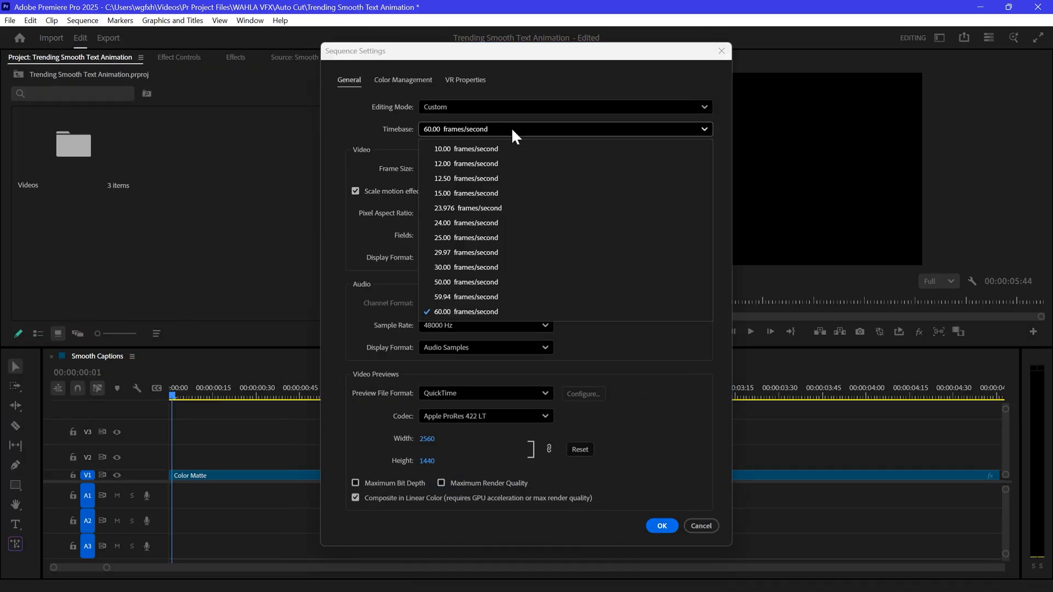
left_click(660, 525)
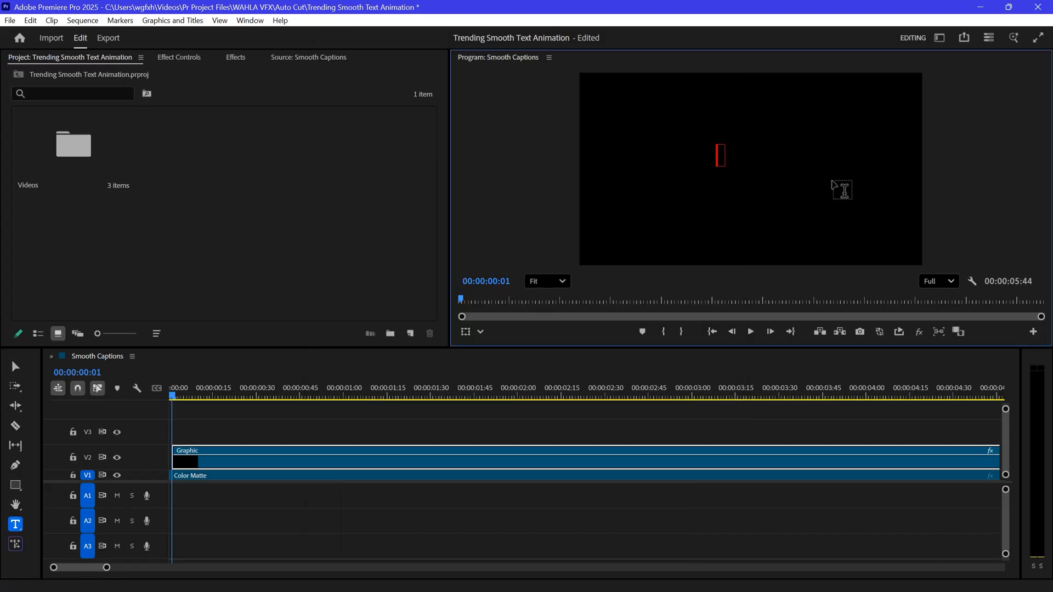
Step: Enter 'Smooth Captions' as the title text and bring up the Effects library for Text Animator
type("Smooth Captions Animation")
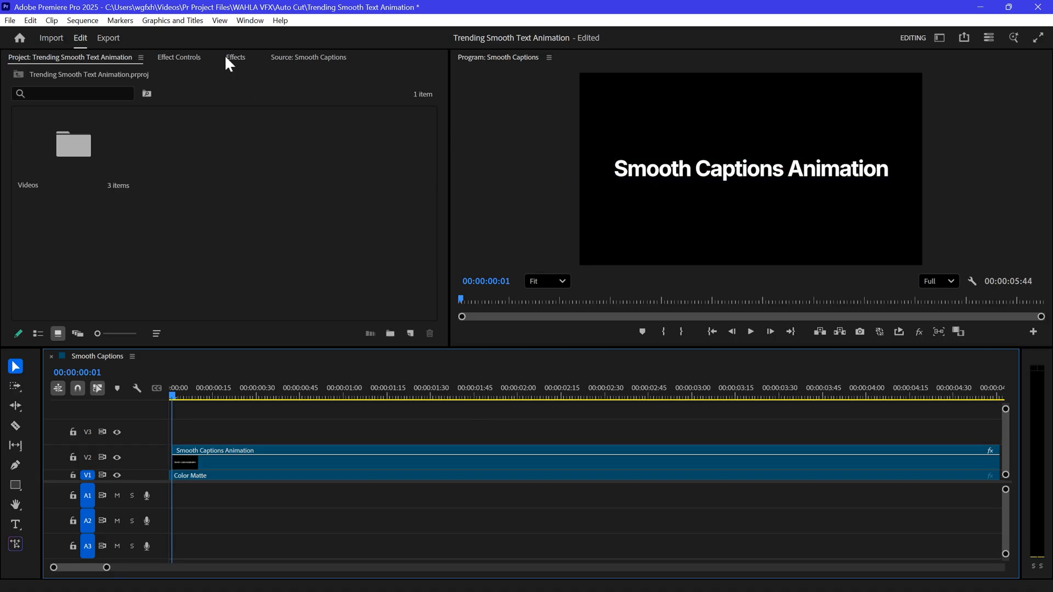
left_click(235, 57)
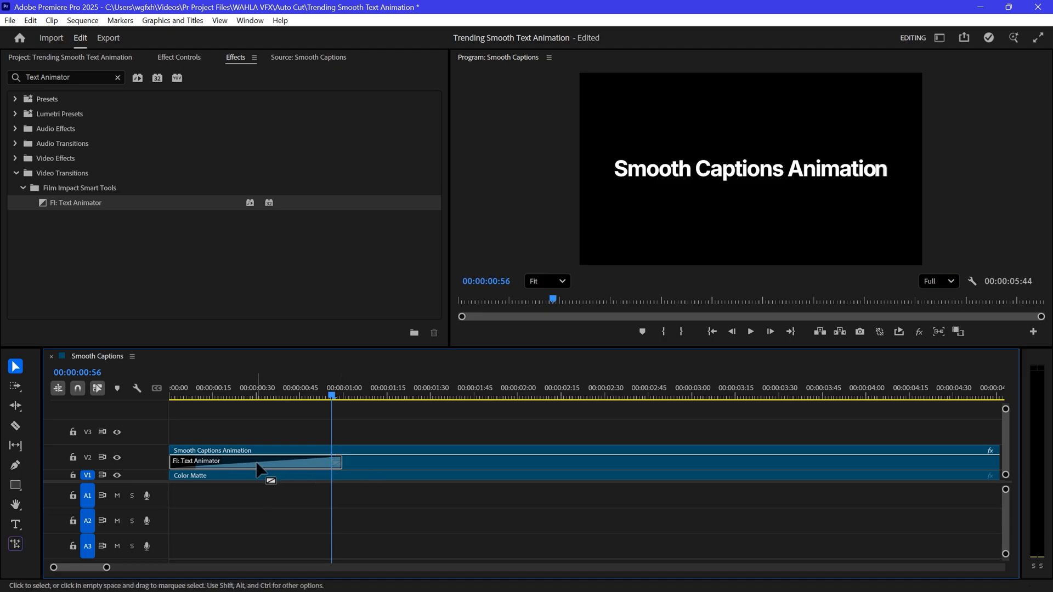
Step: Set the Text Animator to the Fade preset and split the animation by Letter
left_click(179, 57)
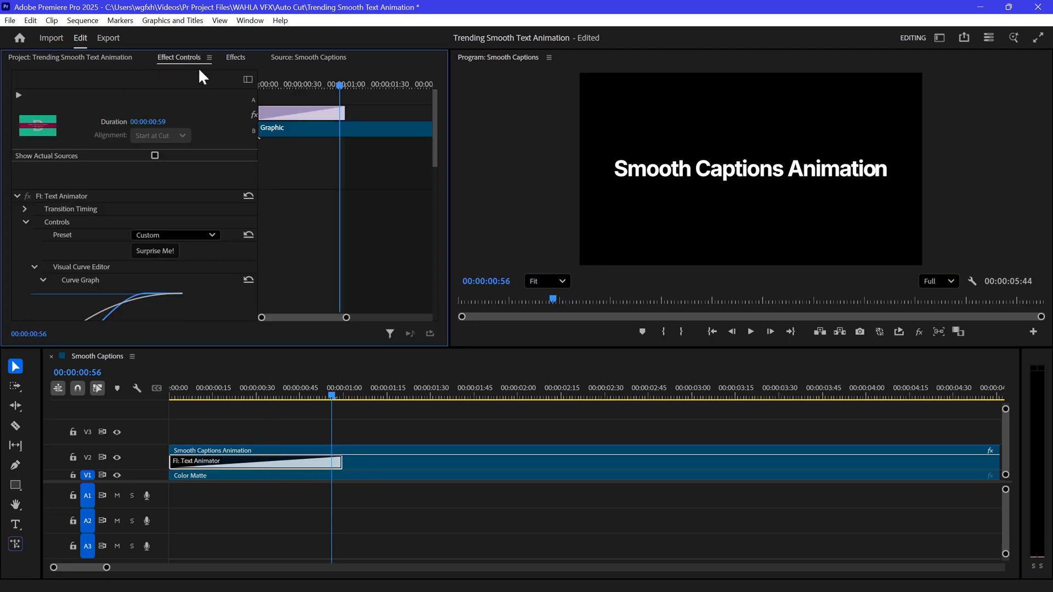
left_click(175, 234)
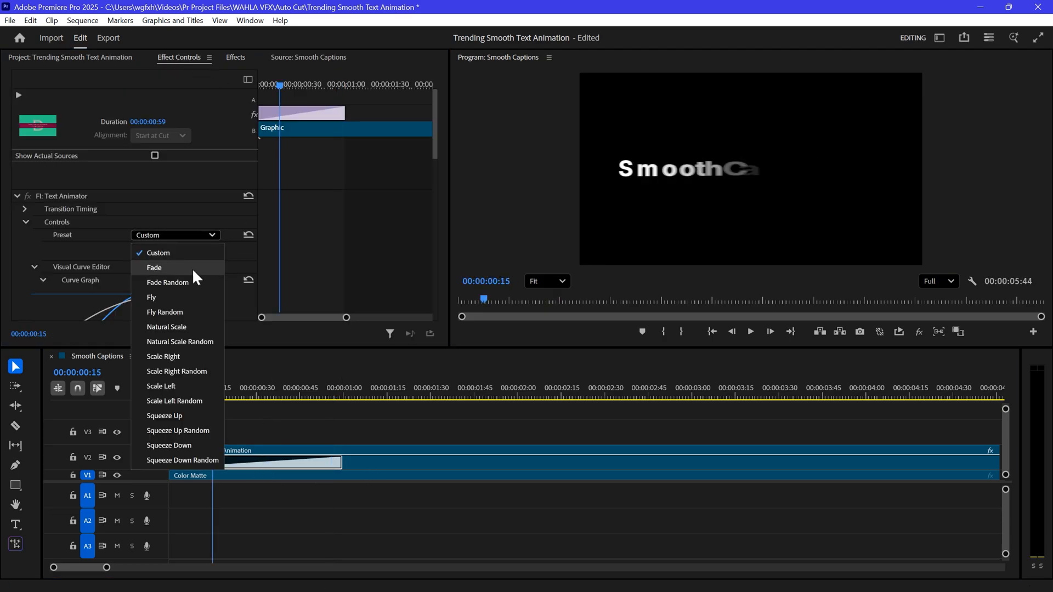
left_click(155, 267)
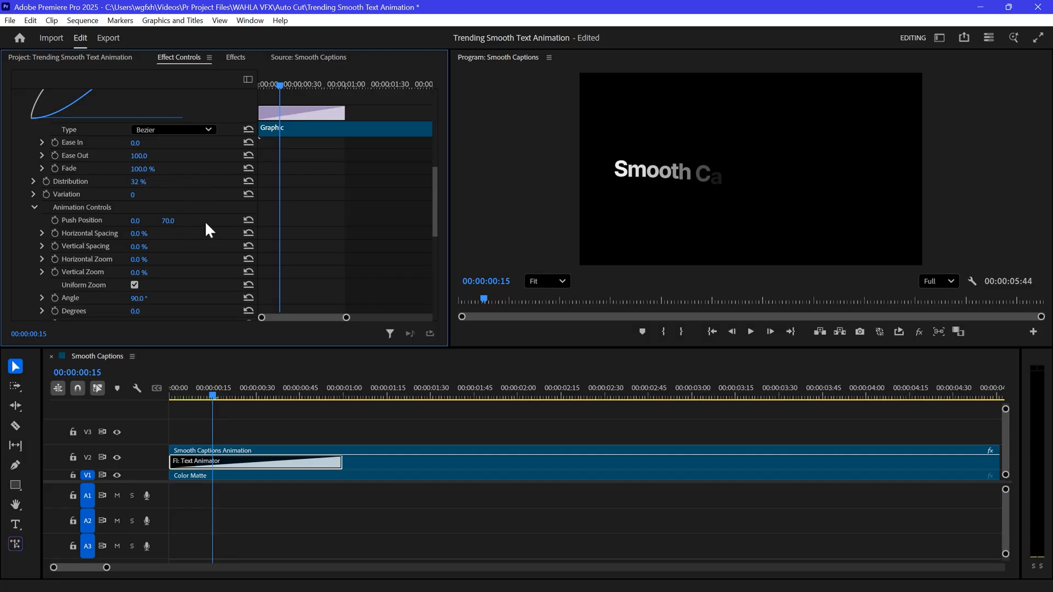
scroll("down", 3)
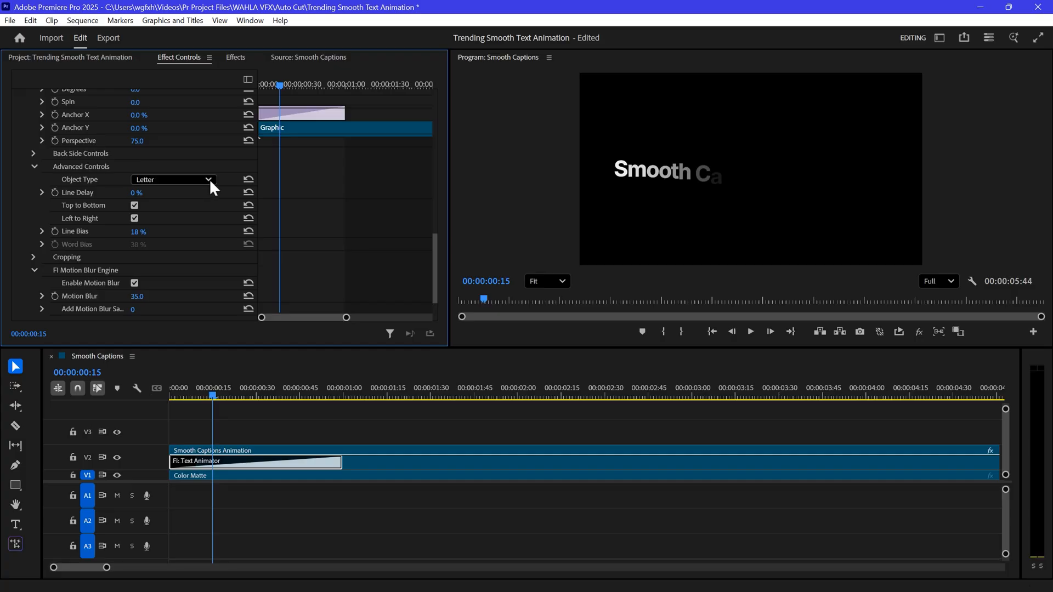
left_click(171, 178)
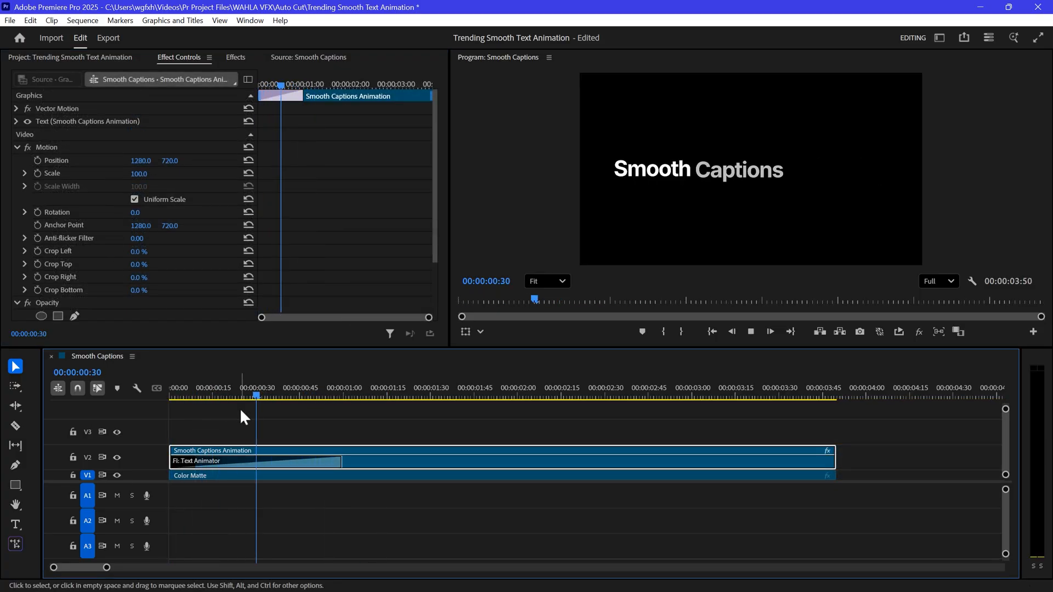
Step: Select the title clip's end on the timeline for the reversed outro Text Animator
left_click(531, 387)
type("-70")
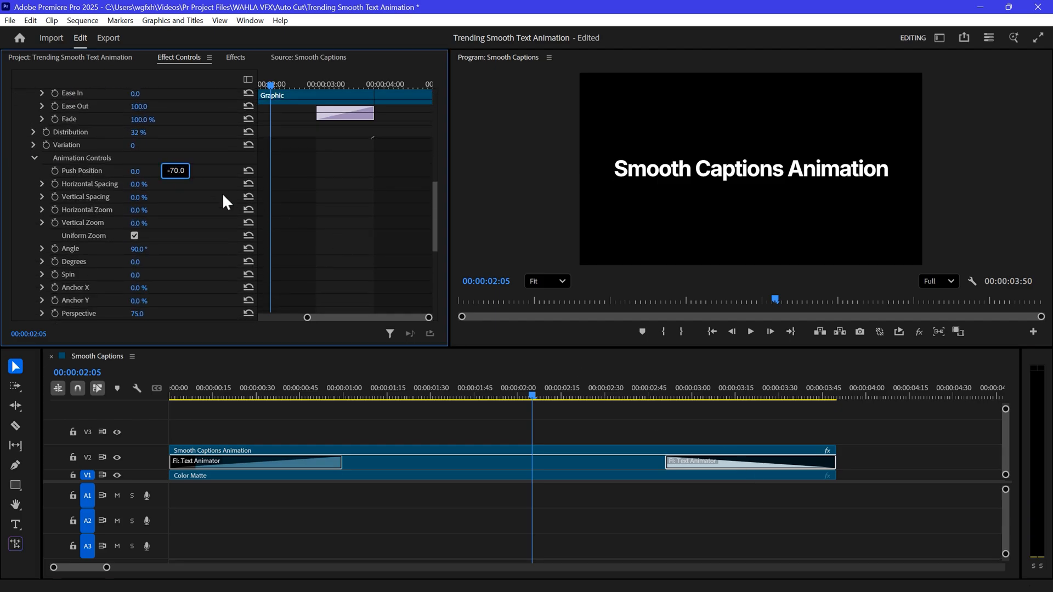
scroll("down", 3)
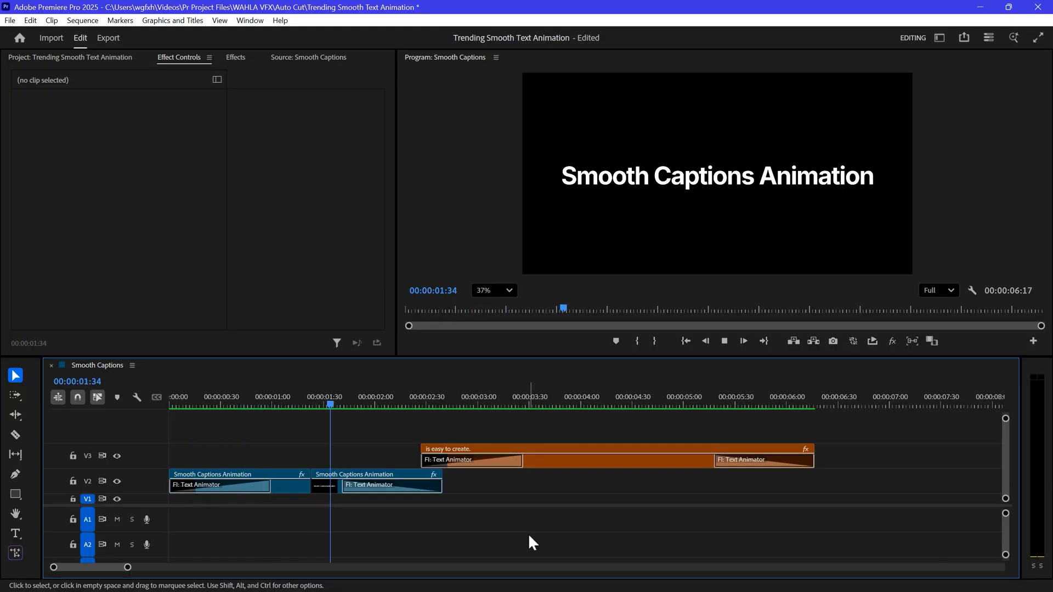
Step: Deselect the caption clips before switching to the AutoCut website
left_click(534, 402)
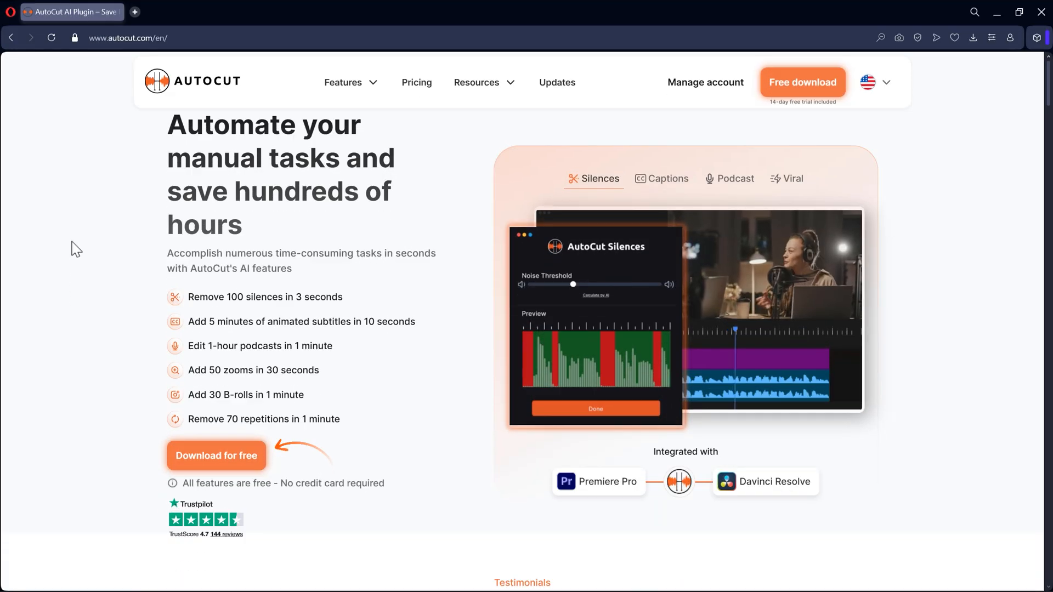
Step: Show the Captions feature demo and move down to the free download offer
left_click(660, 179)
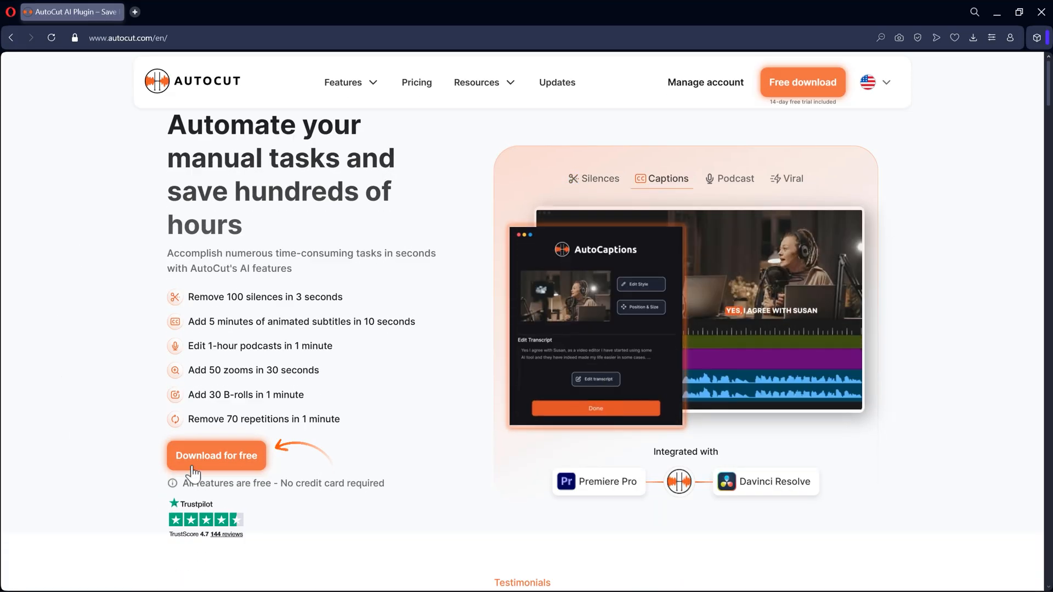
scroll("down", 3)
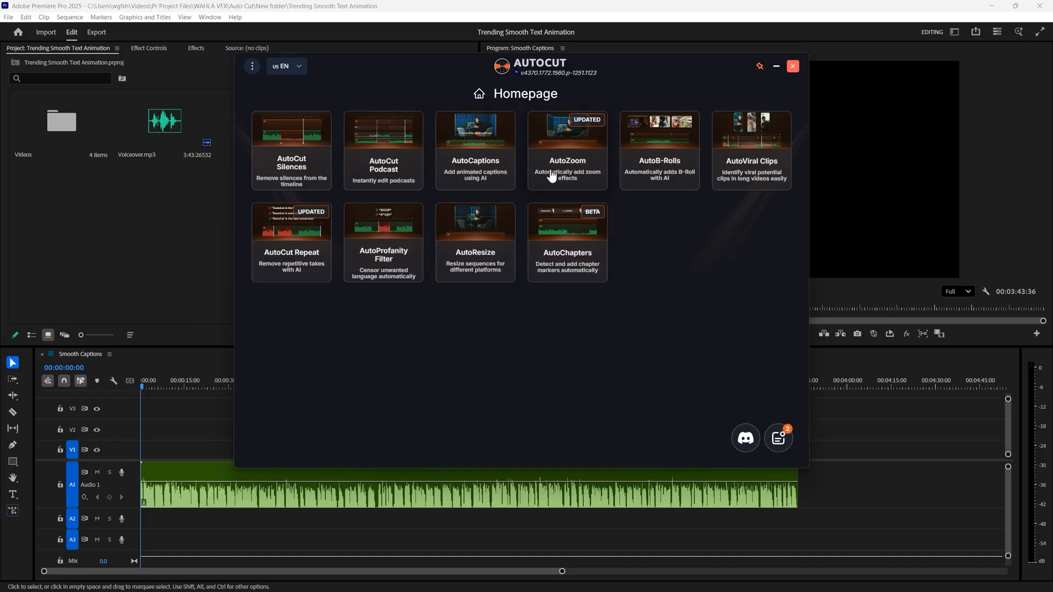
mouse_move(269, 270)
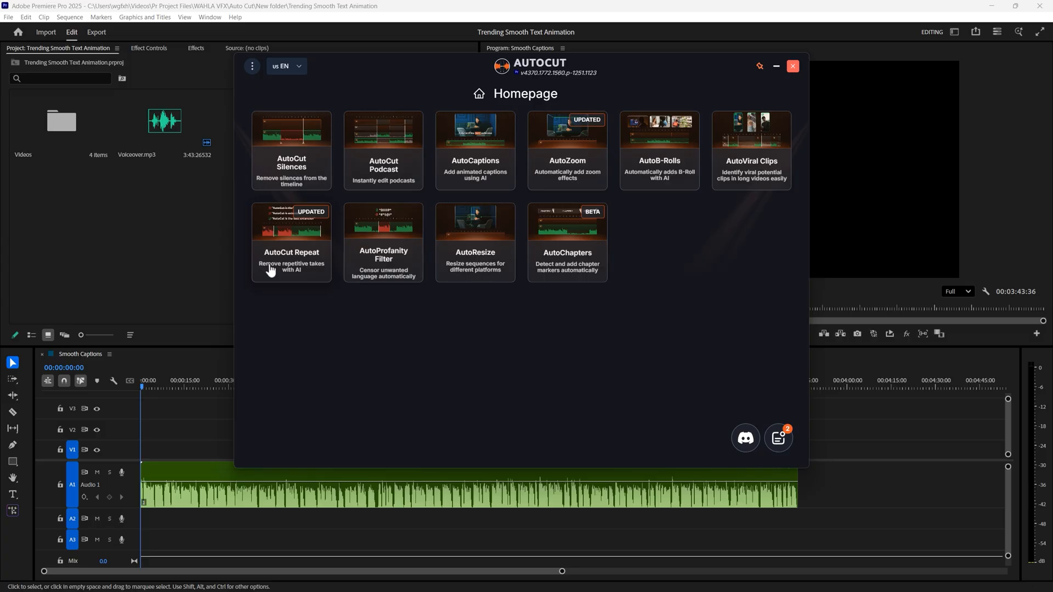
mouse_move(282, 311)
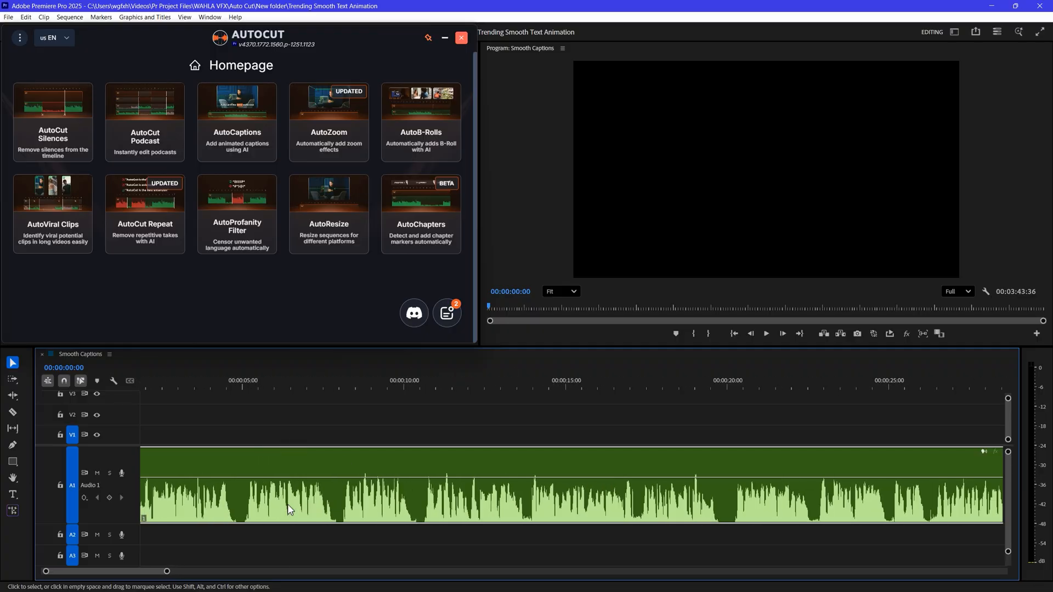
Step: Make a trial cut in the voiceover at about five seconds, then undo it
left_click(301, 381)
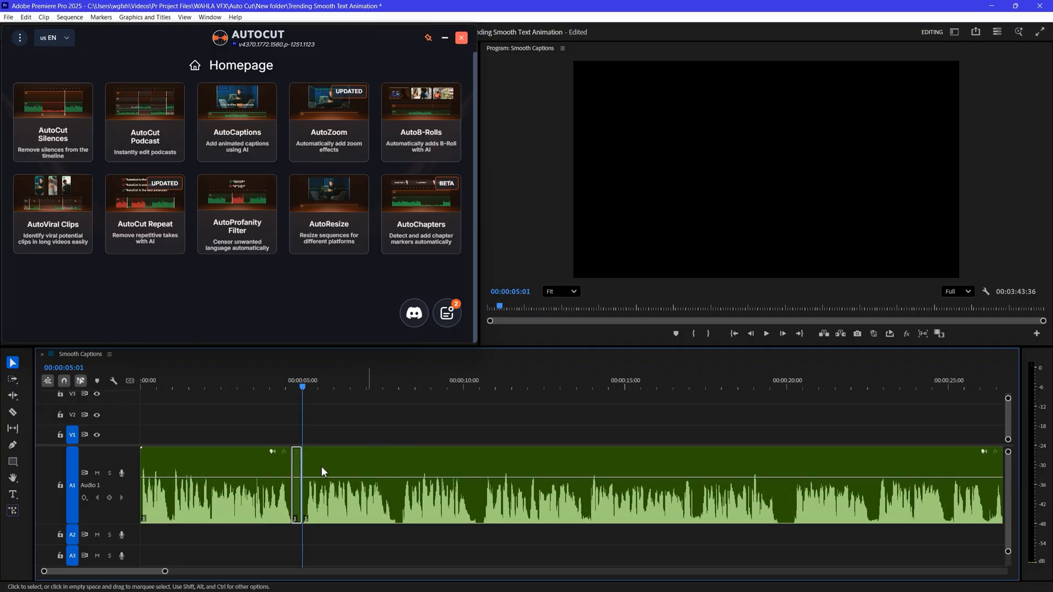
left_click(290, 387)
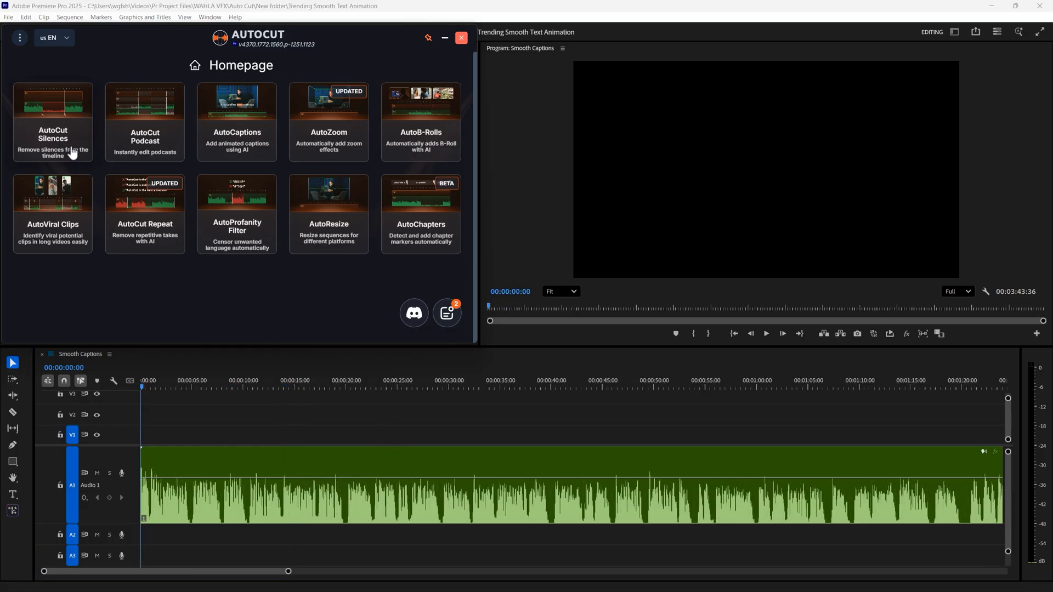
Step: Start AutoCut Silences on the entire timeline and validate the sections
left_click(52, 122)
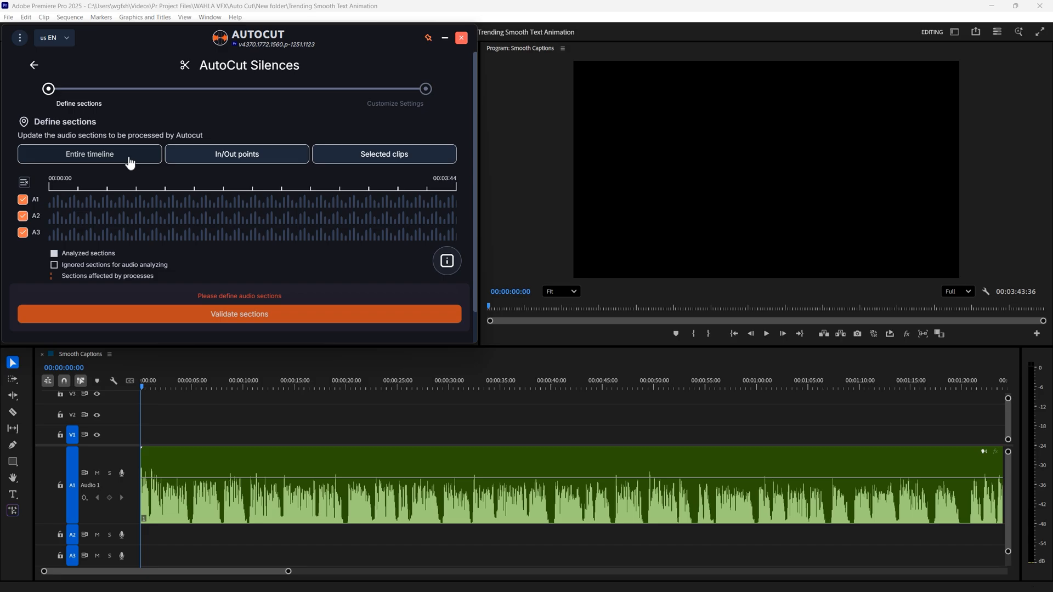
mouse_move(190, 166)
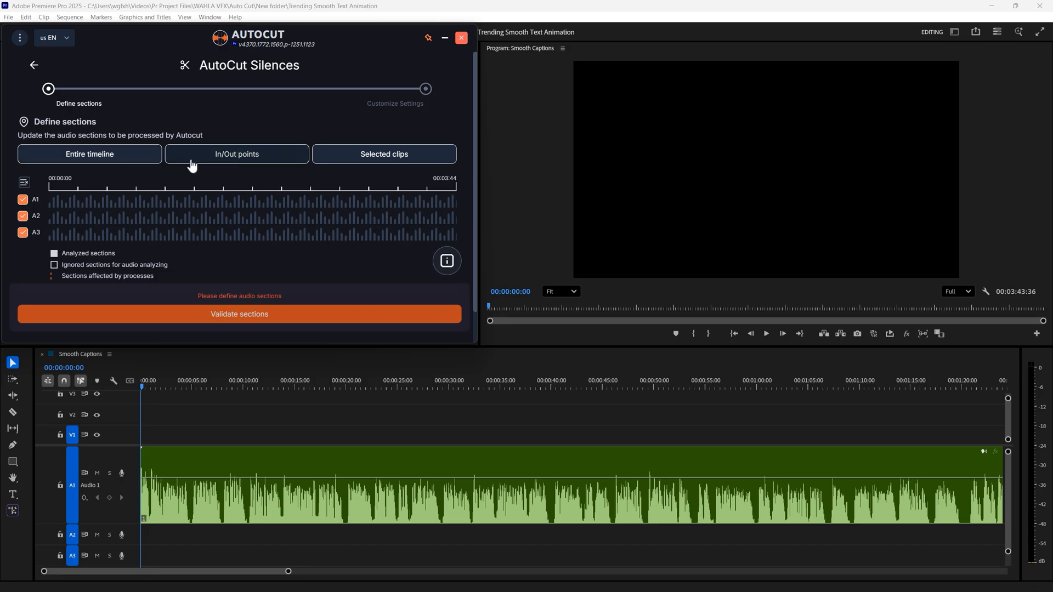
mouse_move(349, 162)
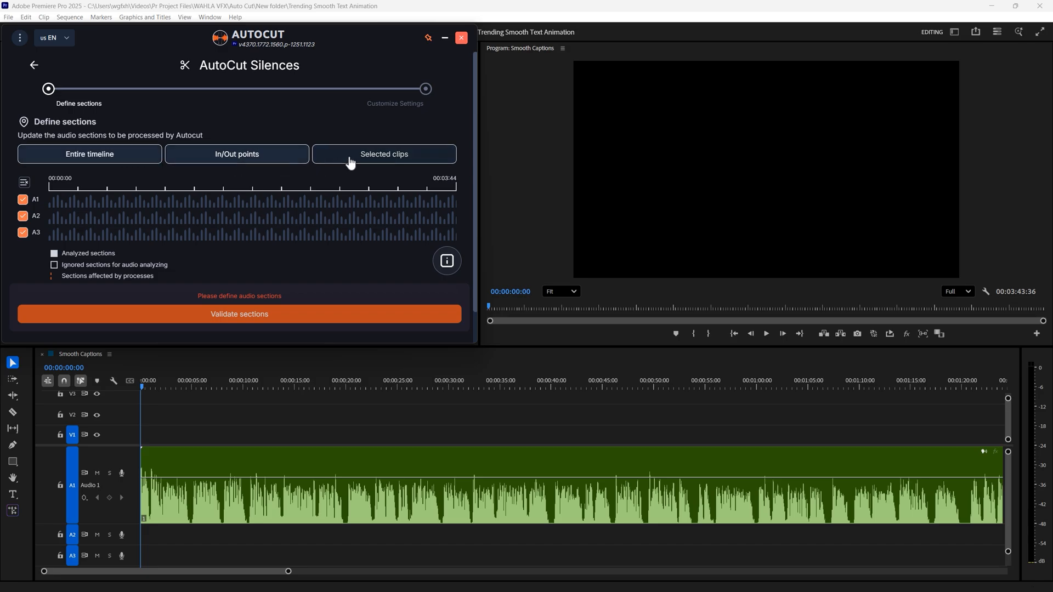
left_click(89, 154)
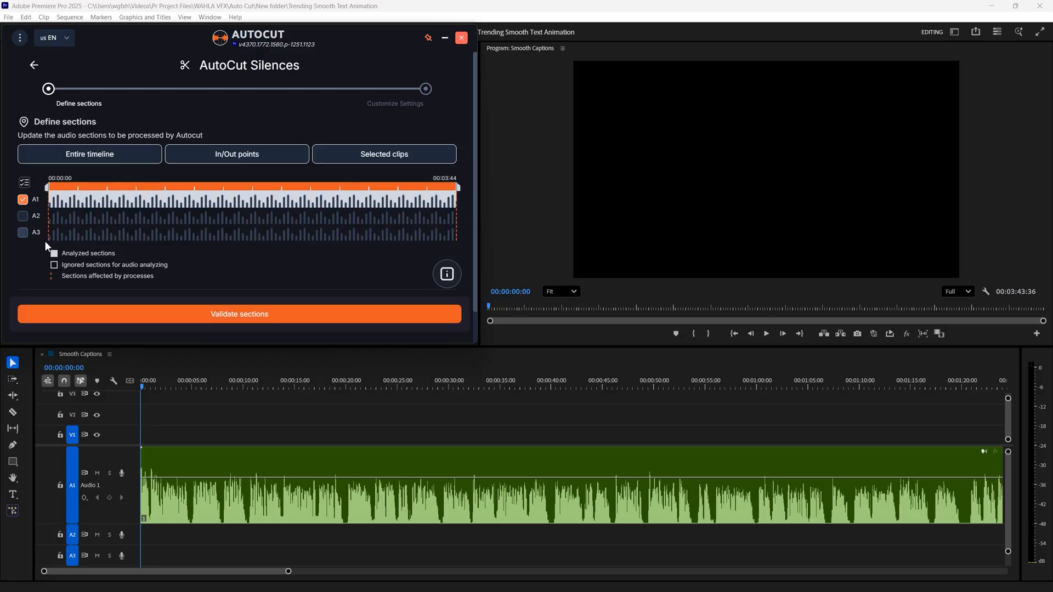
left_click(238, 314)
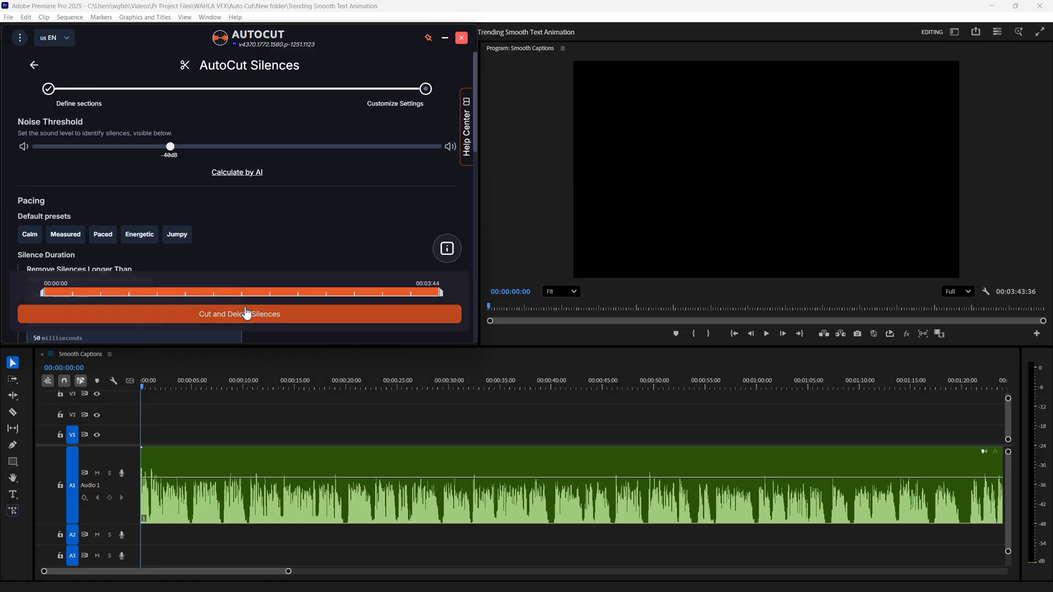
Step: Adjust the noise threshold to about -36 dB, then let AI determine it
left_click_drag(169, 145, 310, 146)
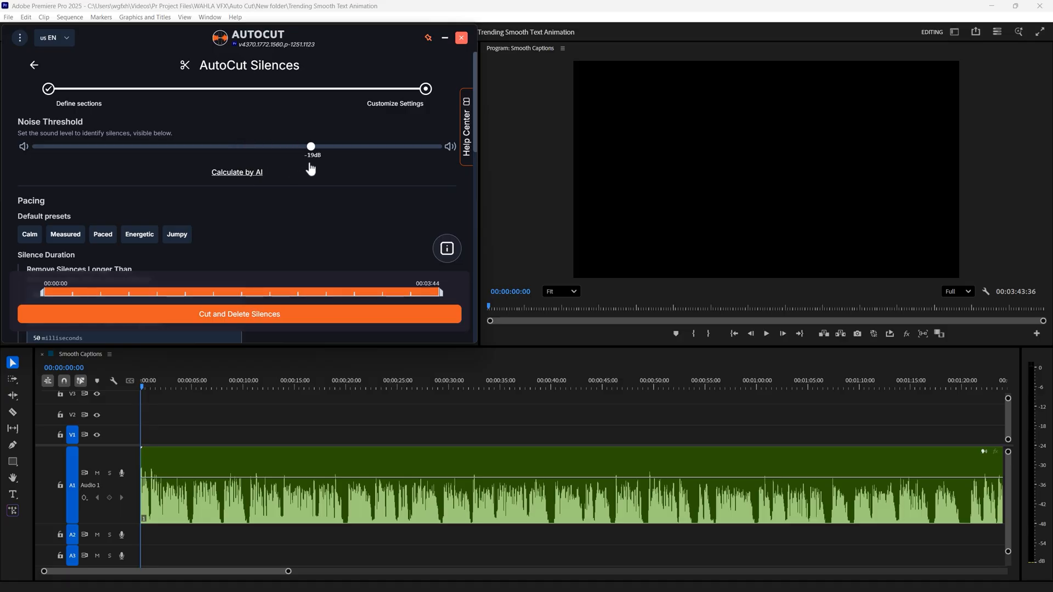
left_click_drag(310, 146, 196, 146)
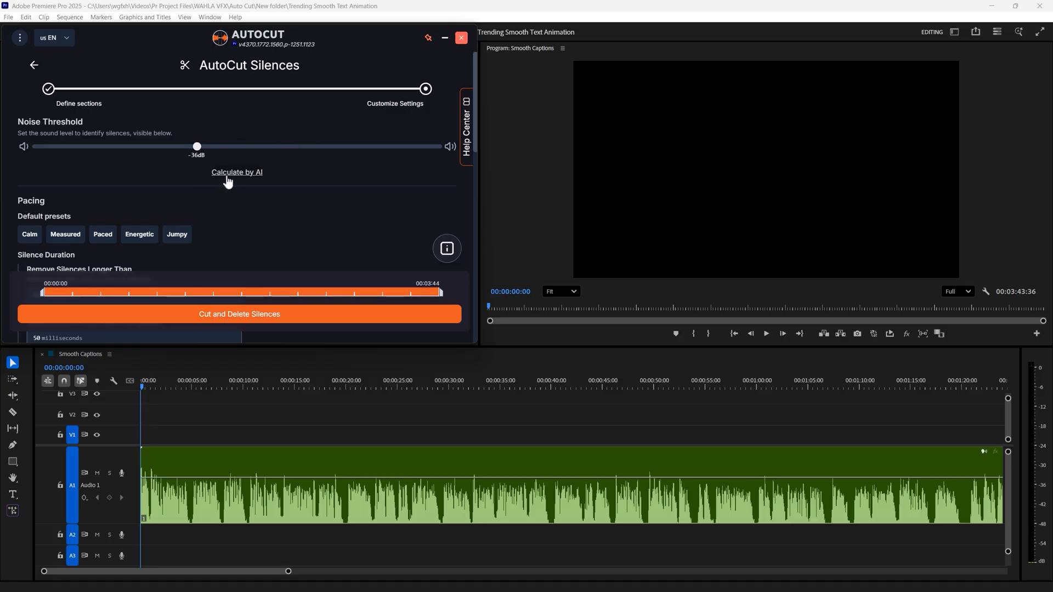
left_click(236, 173)
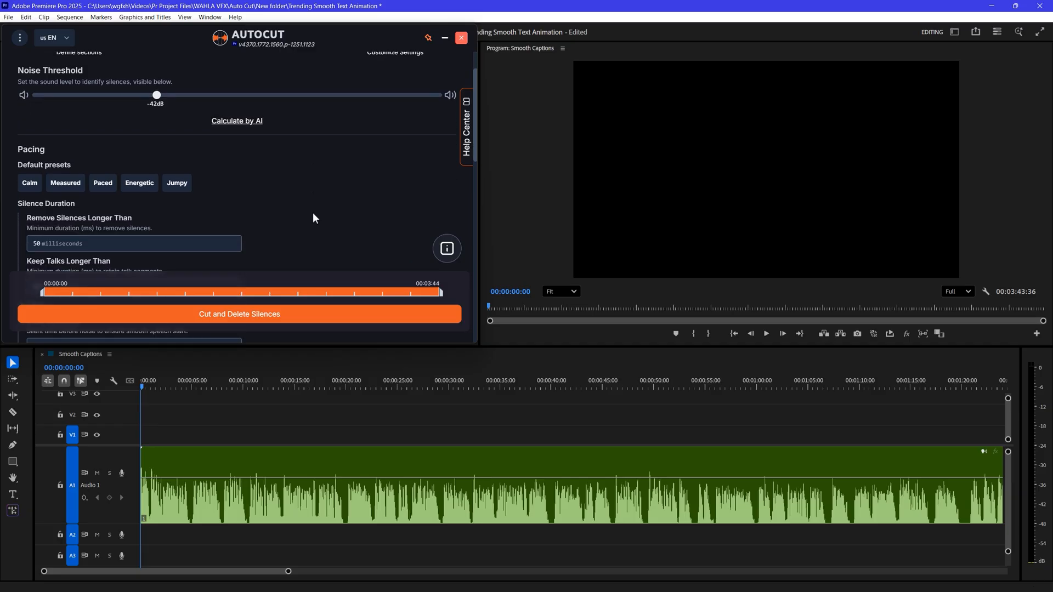
Step: Try a J-Cut transition, then return Transitions to None for plain cuts
scroll("down", 3)
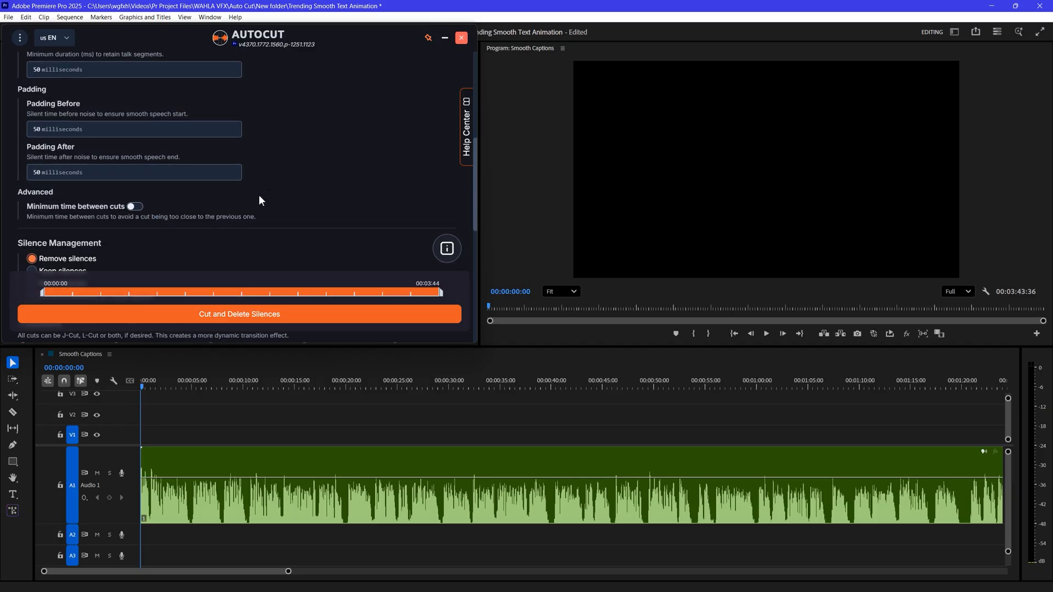
scroll("down", 3)
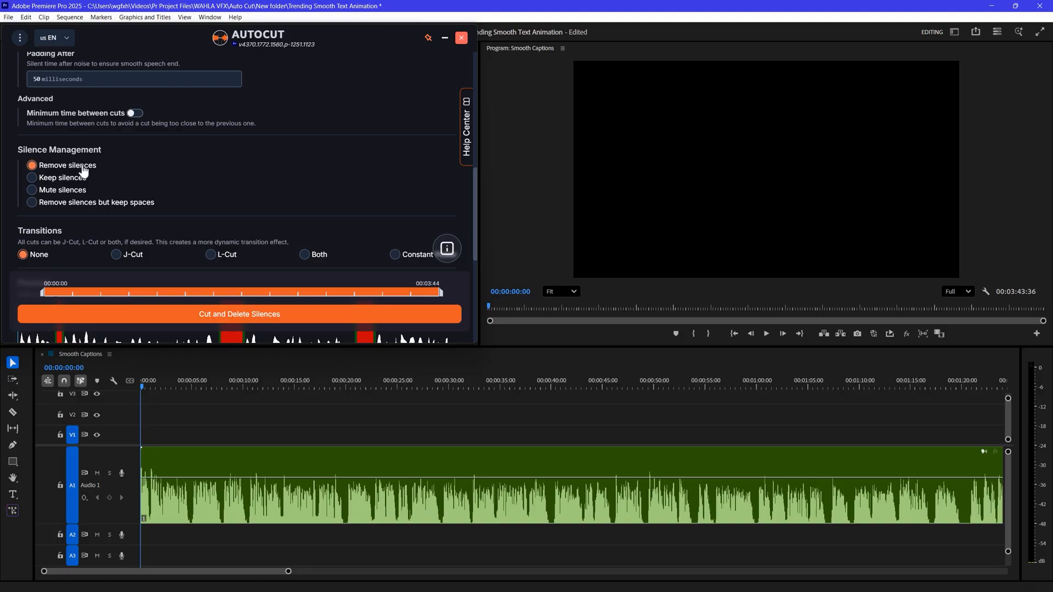
scroll("down", 3)
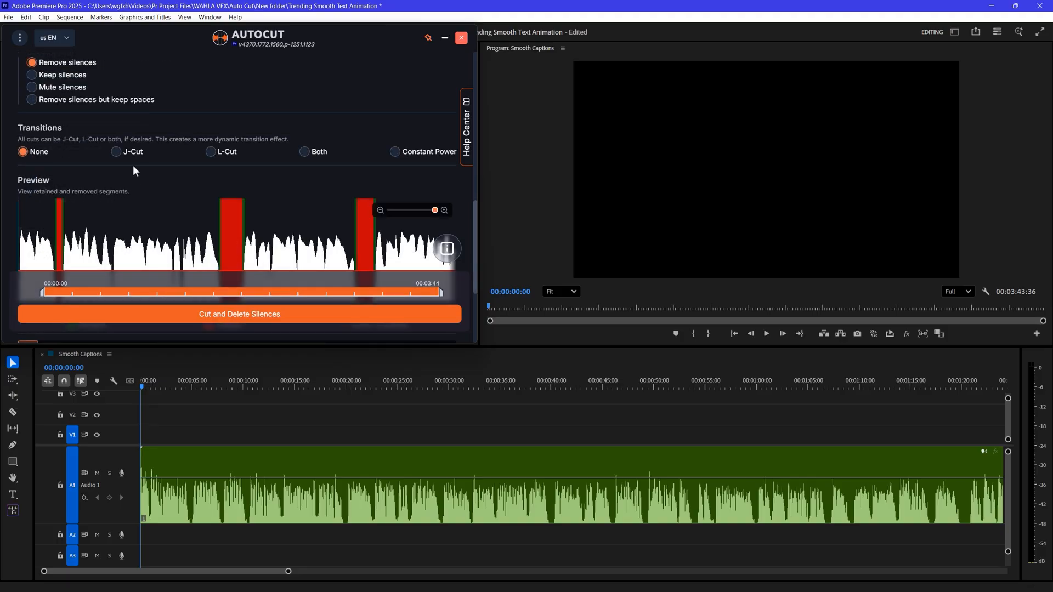
left_click(116, 151)
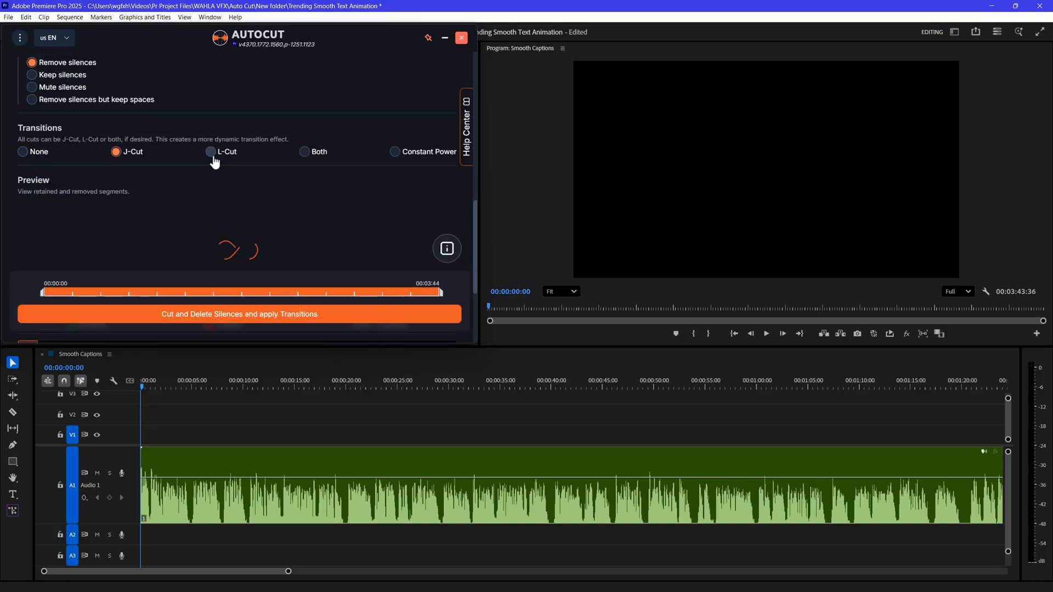
left_click(23, 152)
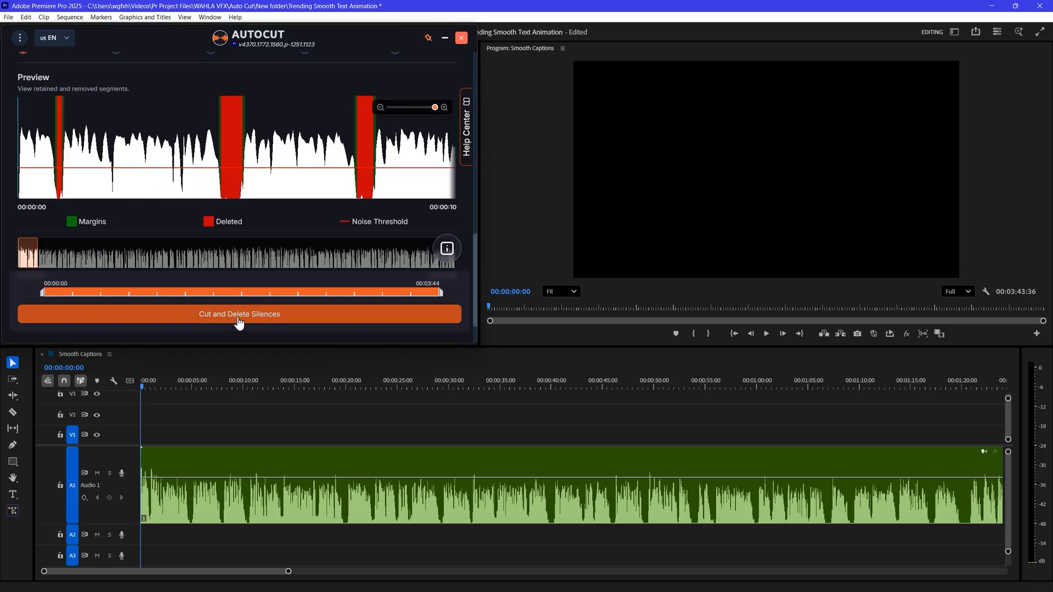
Step: Cut and delete all detected silences, then move on to AutoCaptions
left_click(238, 313)
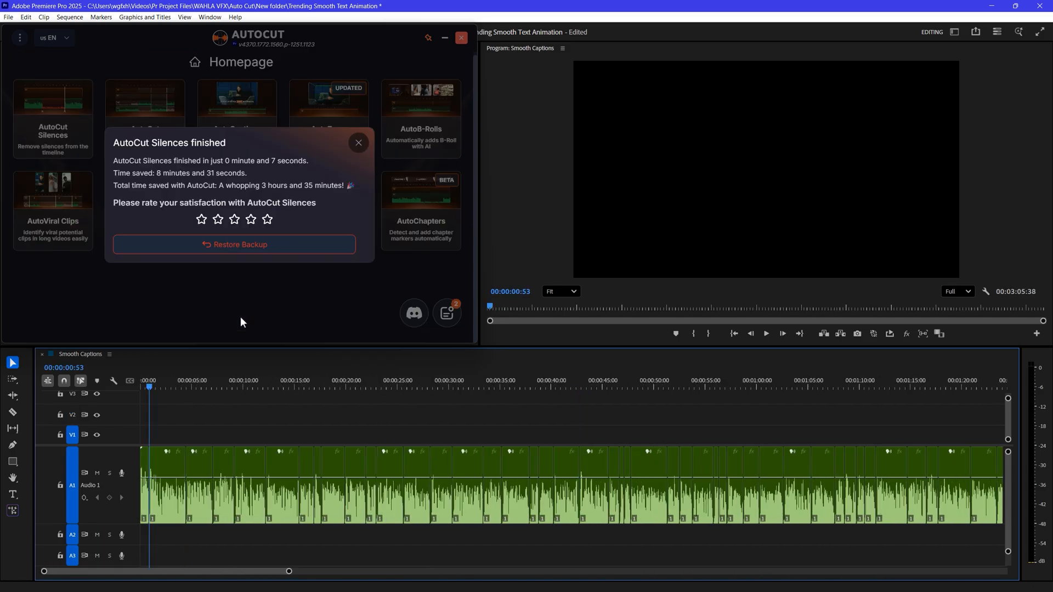
left_click(357, 143)
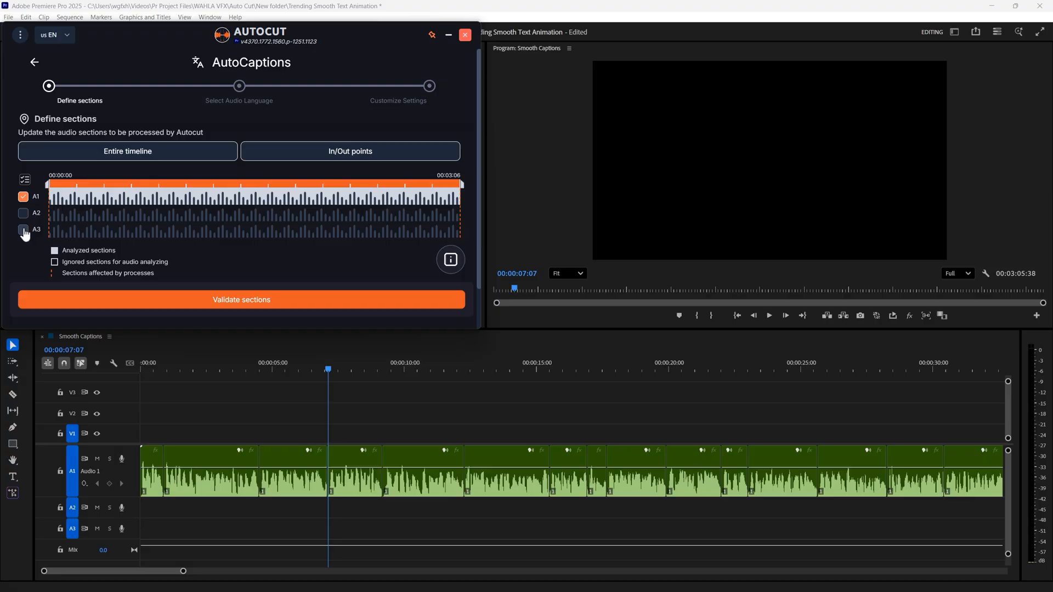
Step: Validate the A1 voiceover section for captioning and page through the style presets
left_click(241, 299)
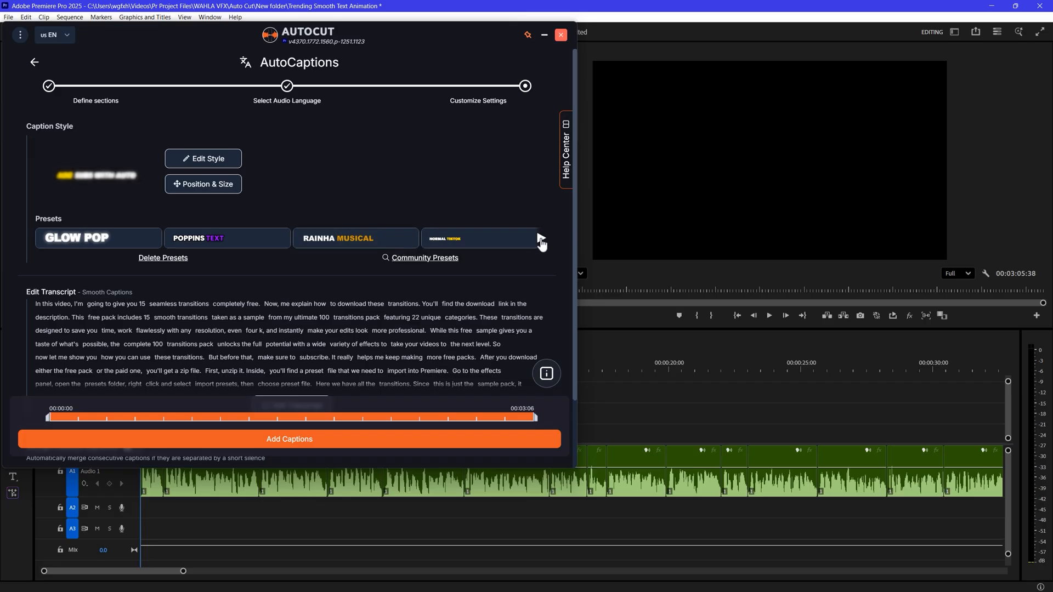
left_click(542, 240)
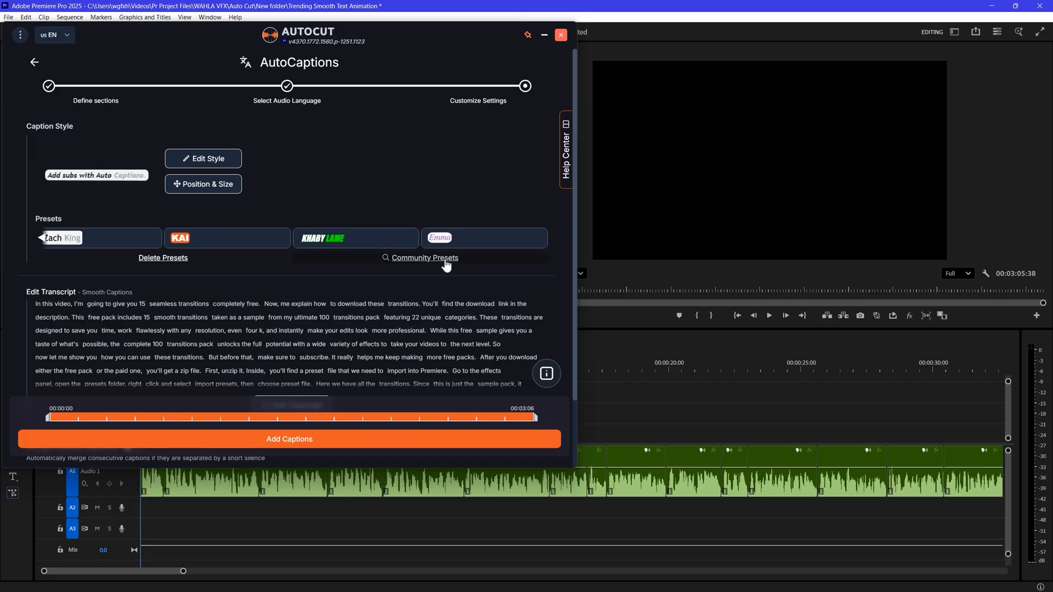
Step: Browse the Community Presets pages, previewing KAI and other caption styles
left_click(423, 258)
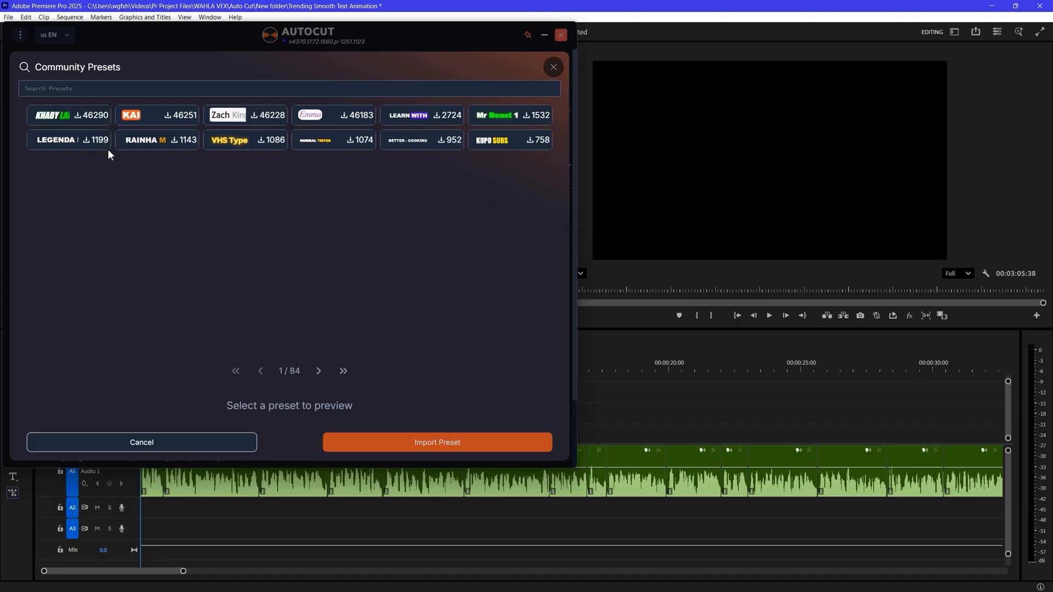
left_click(157, 115)
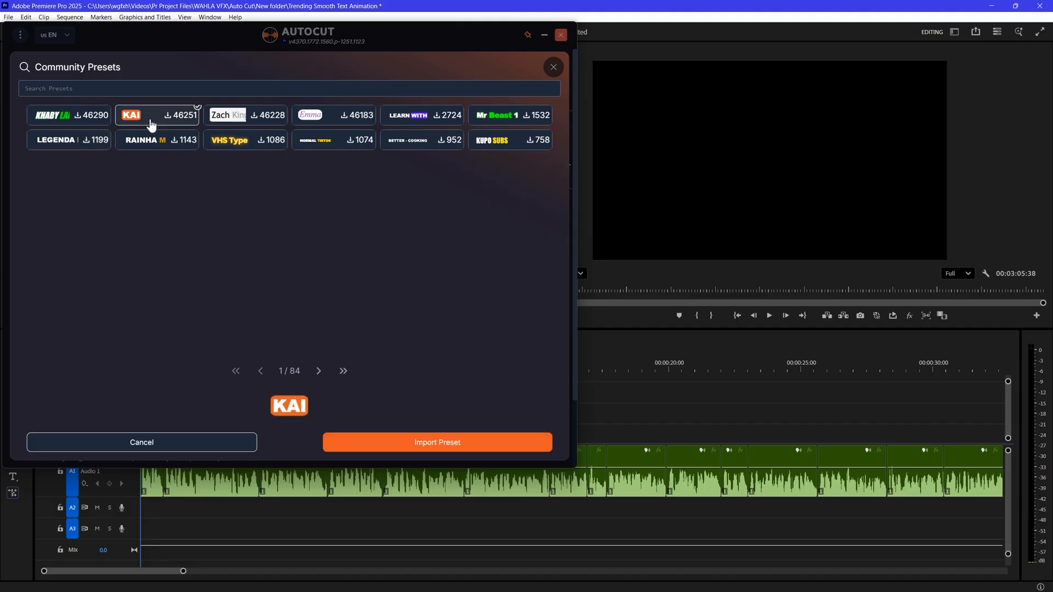
left_click(243, 116)
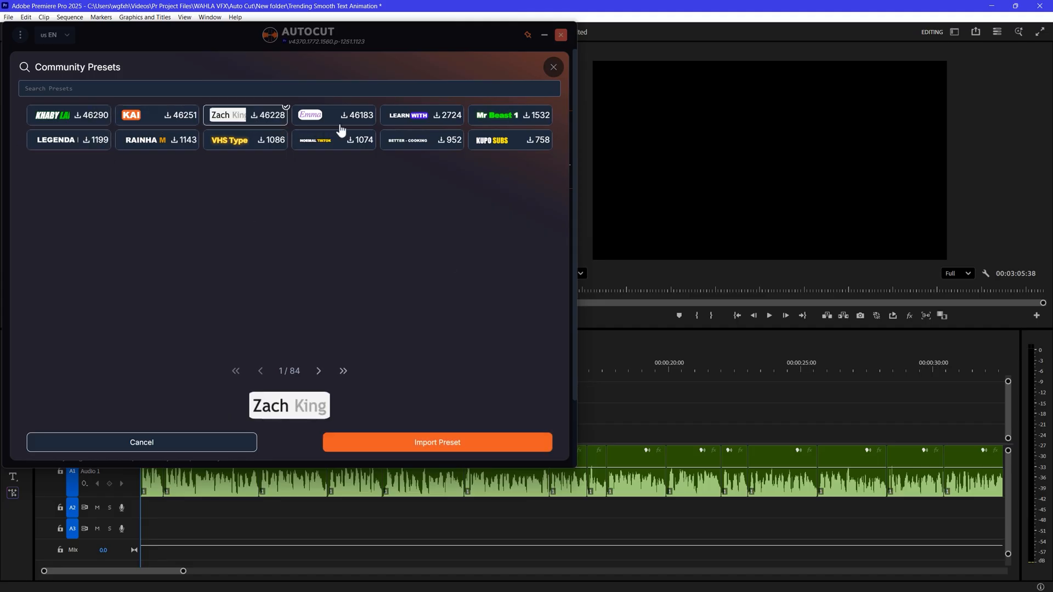
left_click(318, 371)
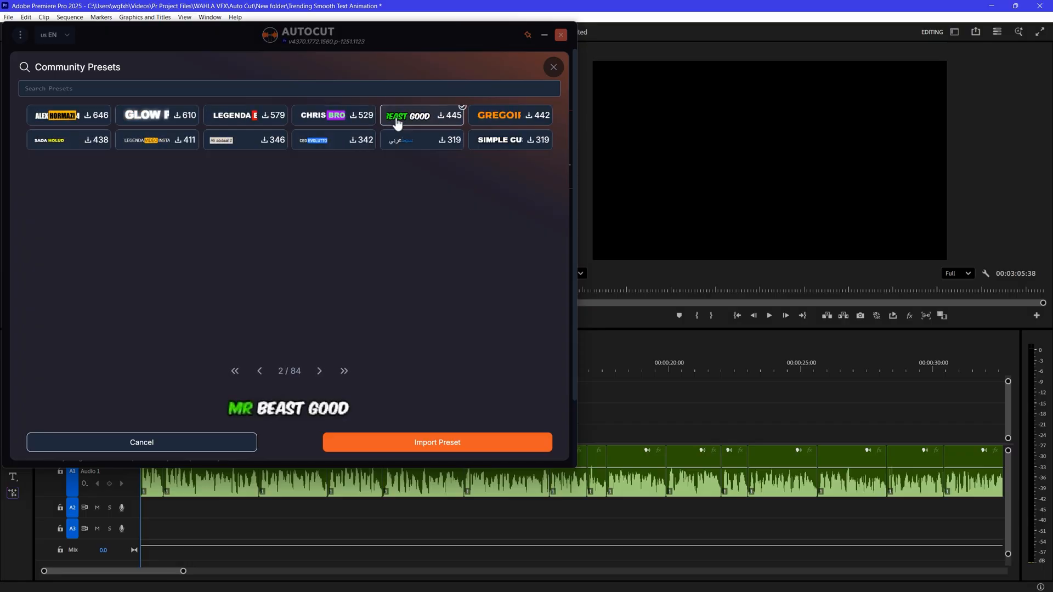
left_click(333, 115)
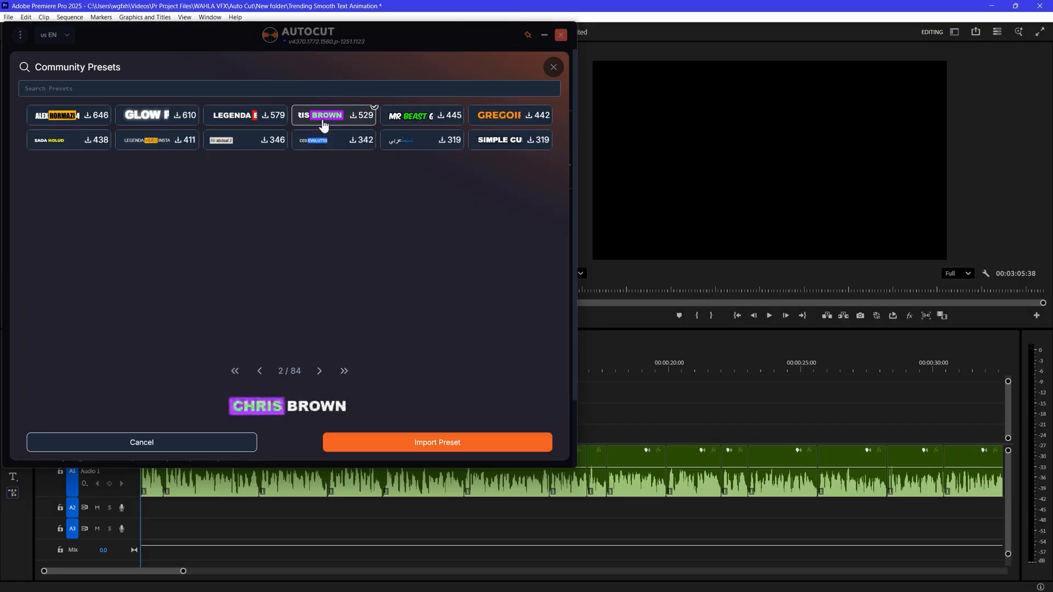
left_click(69, 115)
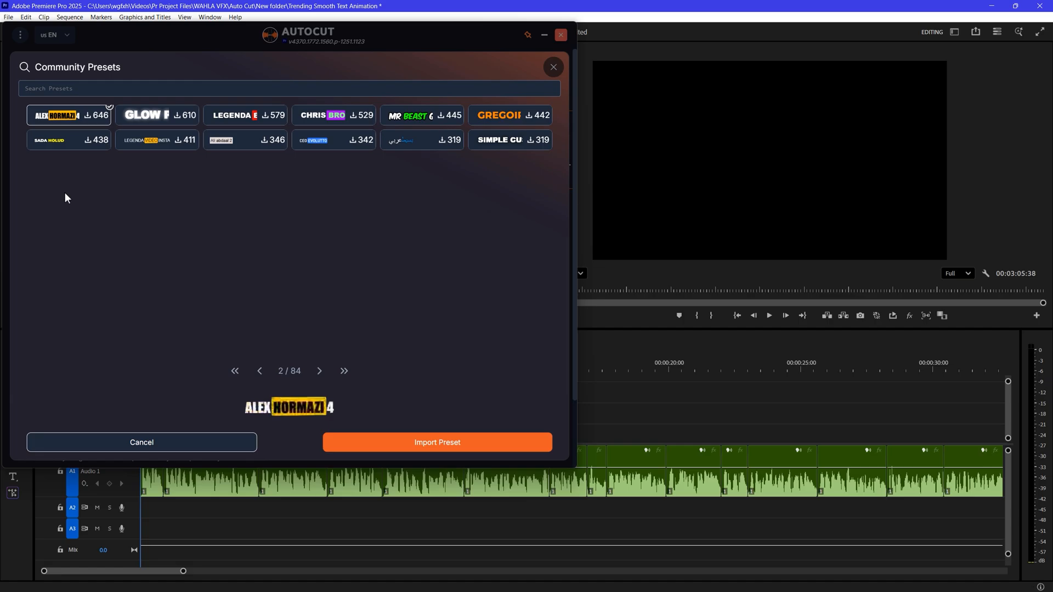
Step: Select the purple word-highlight 'Learn With Brito' preset and import it as the caption style
left_click(258, 371)
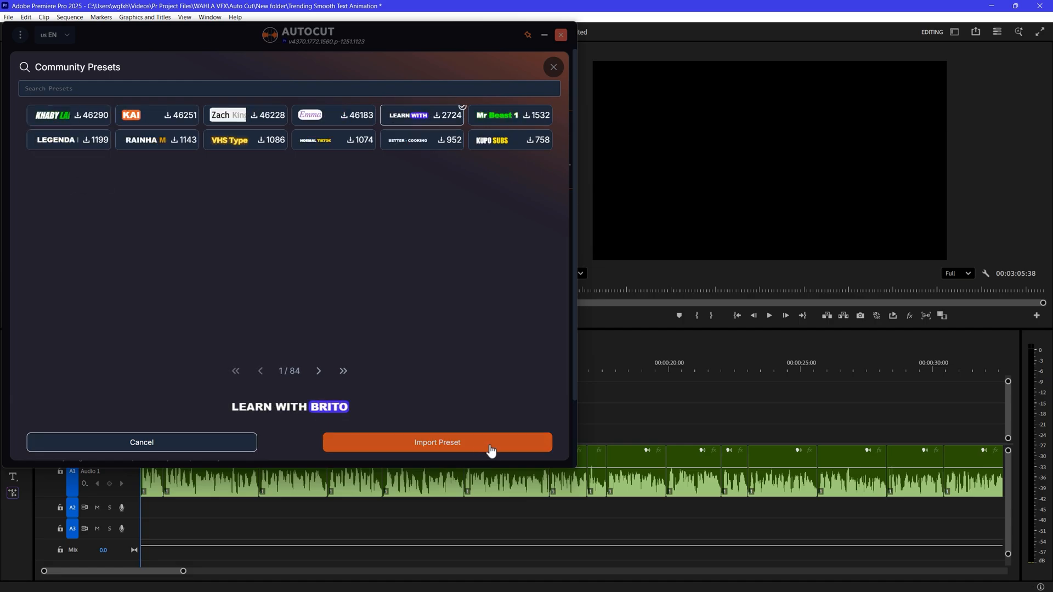
left_click(437, 442)
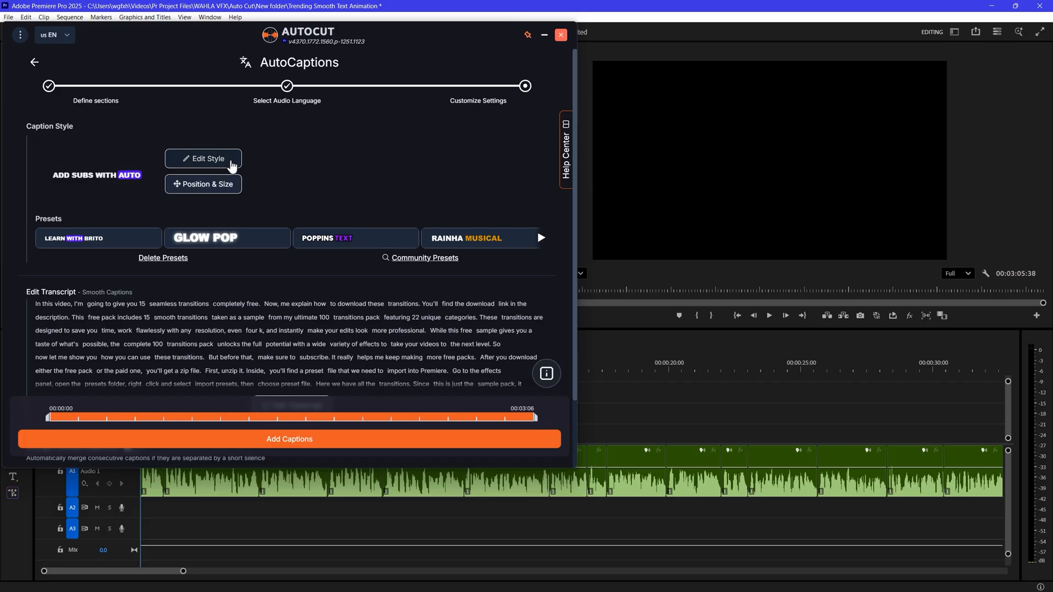
Step: Edit the caption style and choose a different font
left_click(204, 158)
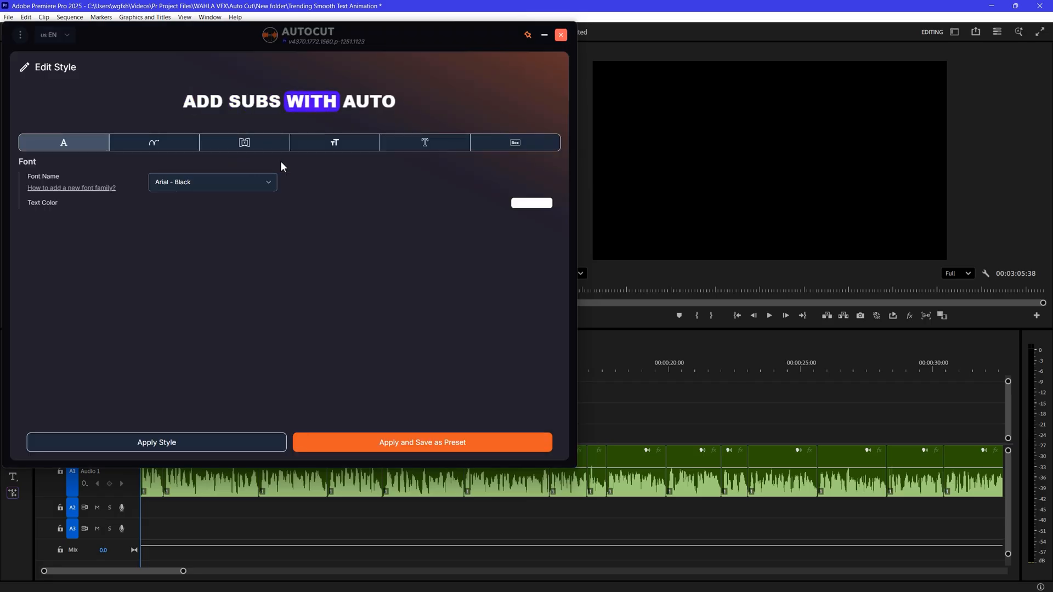
left_click(211, 182)
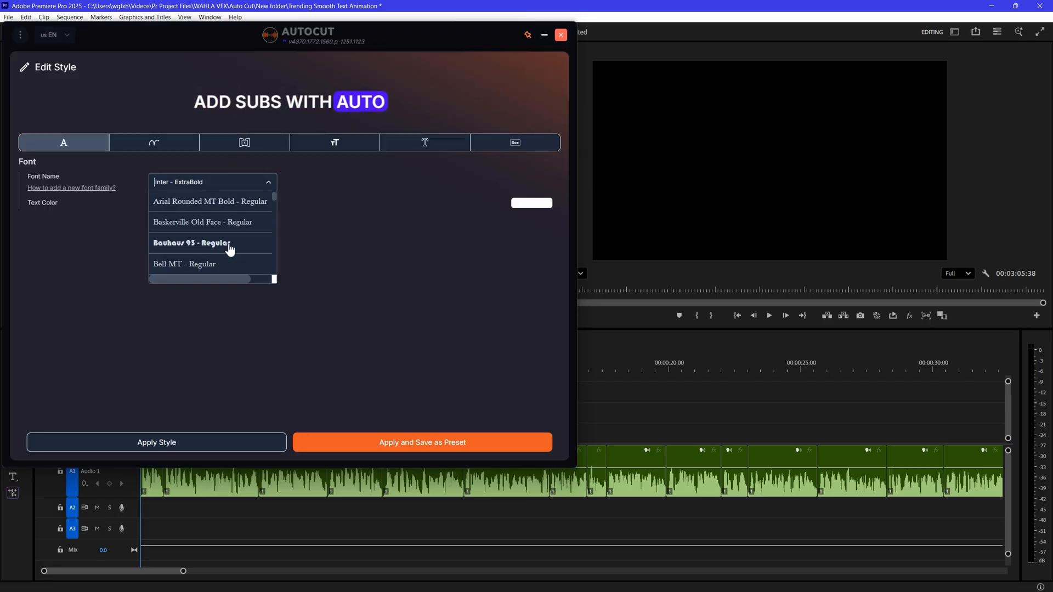
left_click(153, 142)
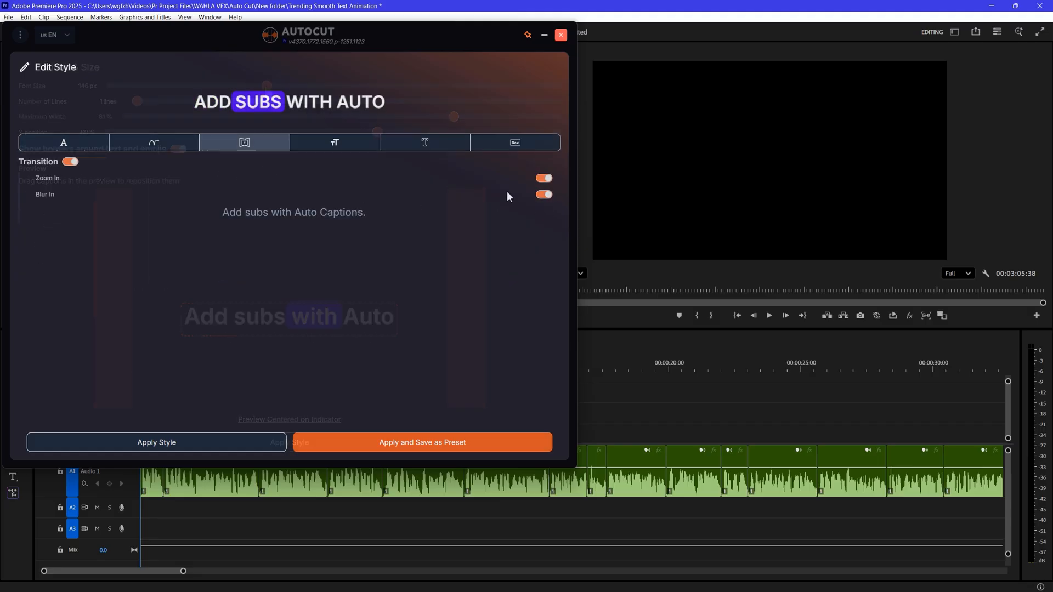
Step: In Position & Size, raise the maximum width and move the captions lower in frame
left_click(243, 142)
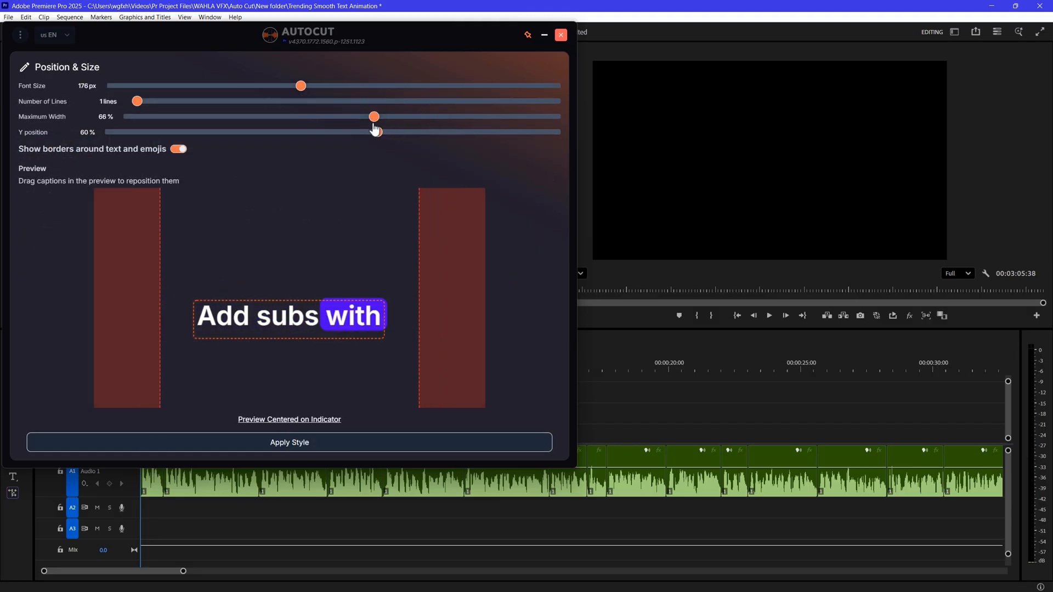
left_click_drag(374, 116, 416, 116)
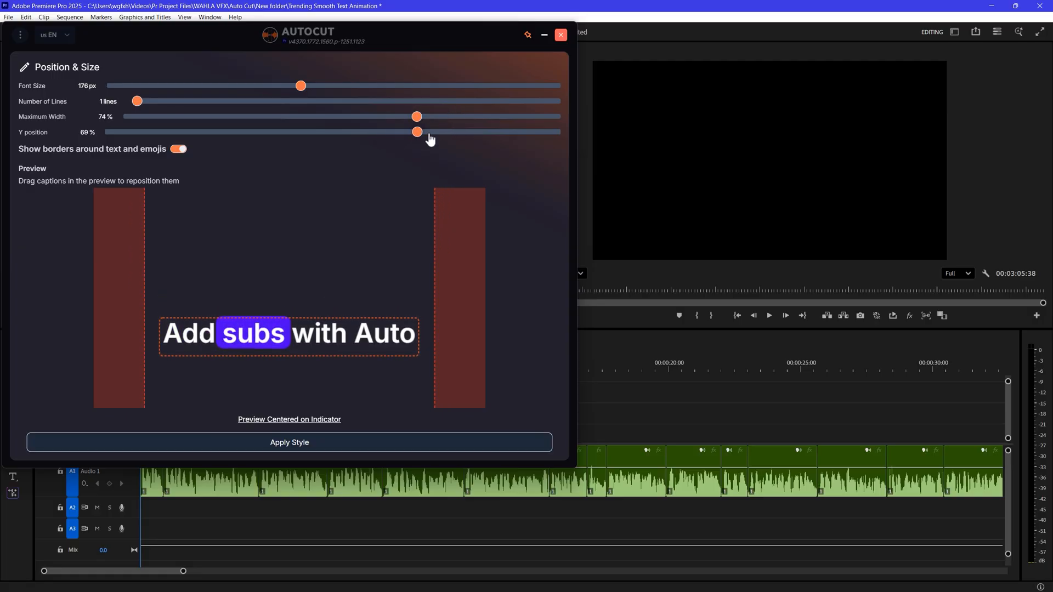
left_click_drag(417, 131, 362, 132)
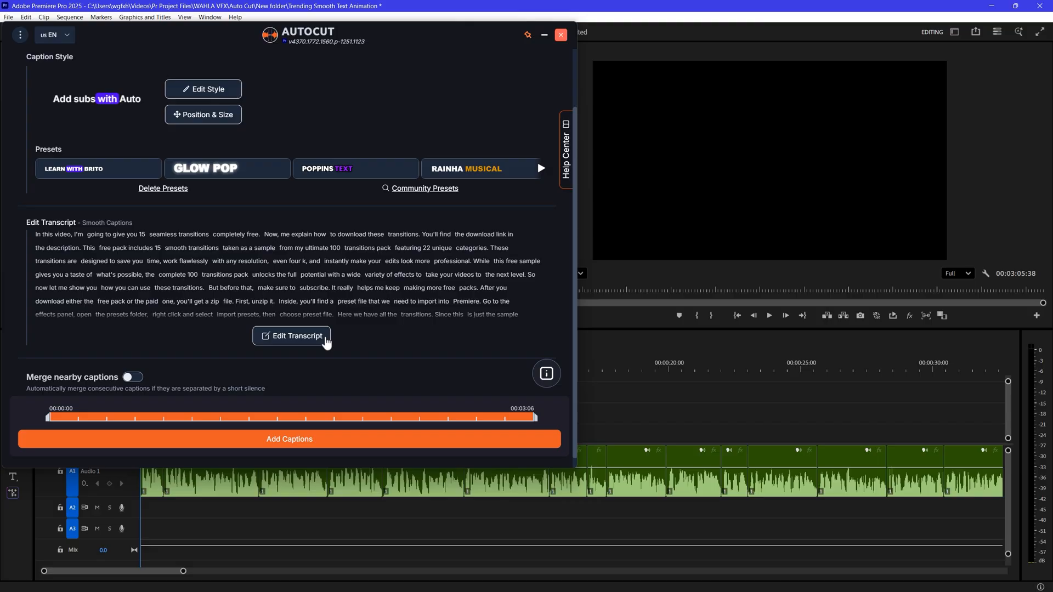
Step: Review the transcript text, save it and generate the captions
left_click(291, 336)
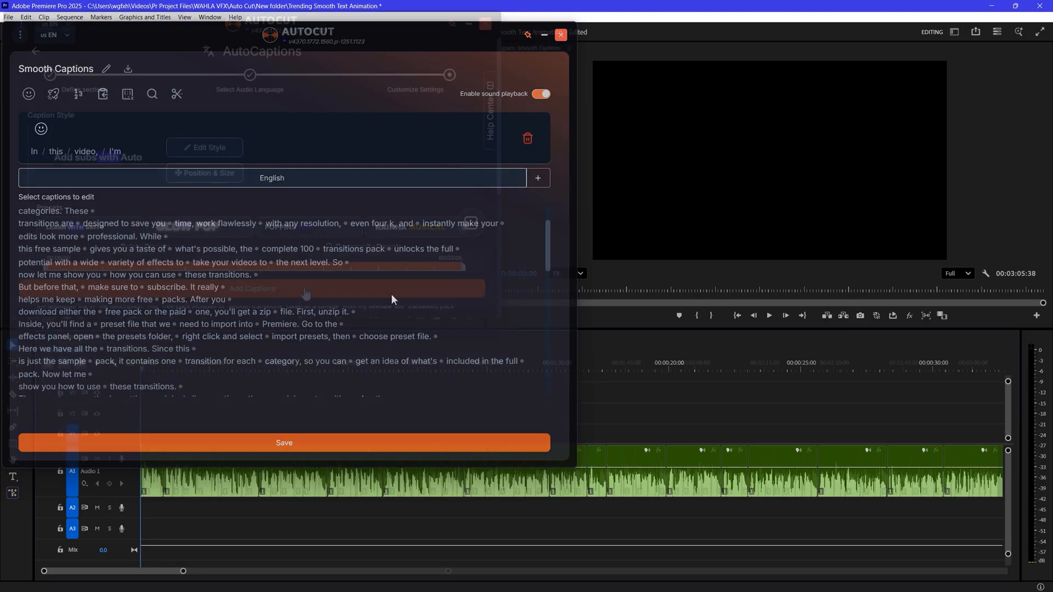
left_click(283, 442)
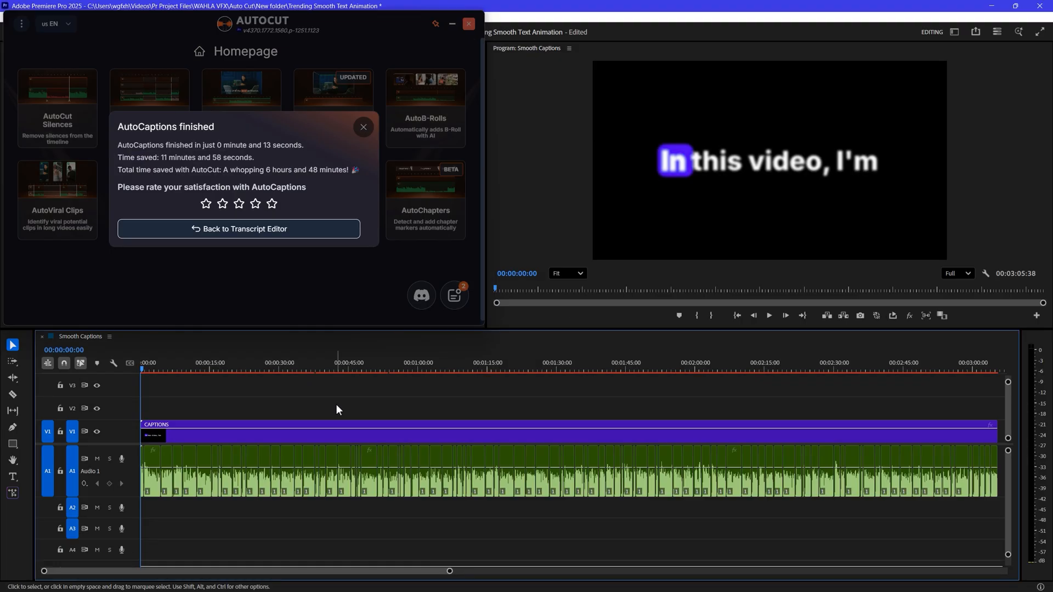
Step: Dismiss the captions-finished notice and close the AutoCaptions window over the new caption track
left_click(468, 23)
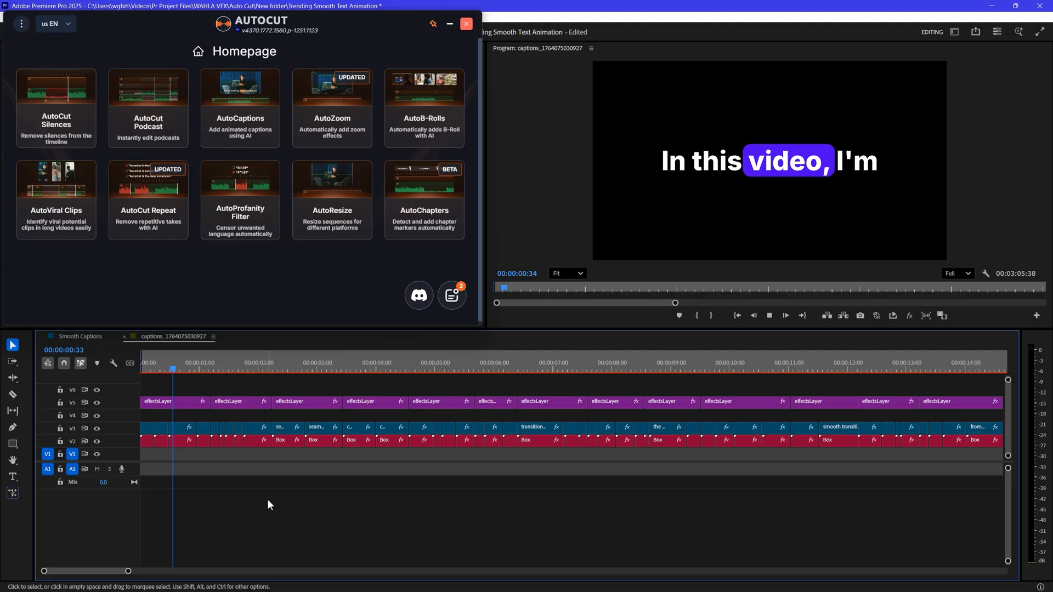
left_click(465, 23)
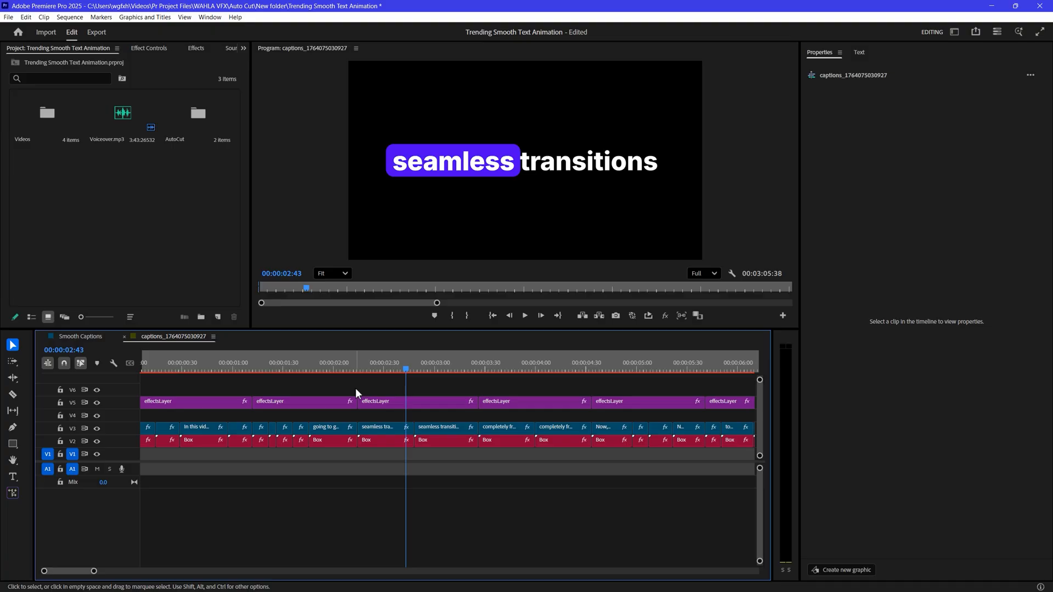
Step: Scrub the captions sequence to preview the animated purple word highlights
left_click(417, 402)
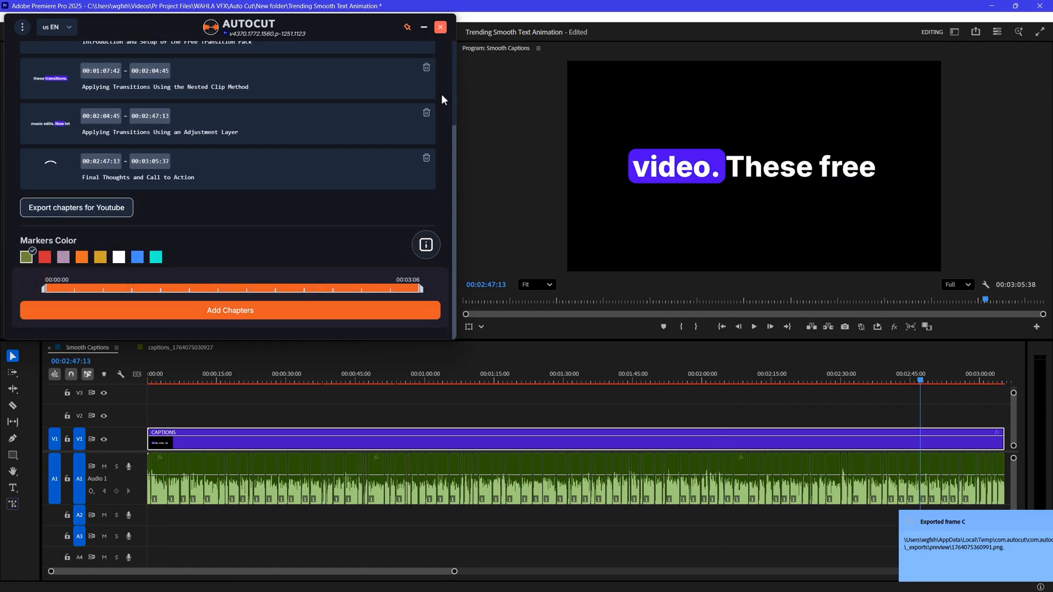
Step: Scroll the Edit Chapters list to see all four generated AutoChapters
scroll("up", 3)
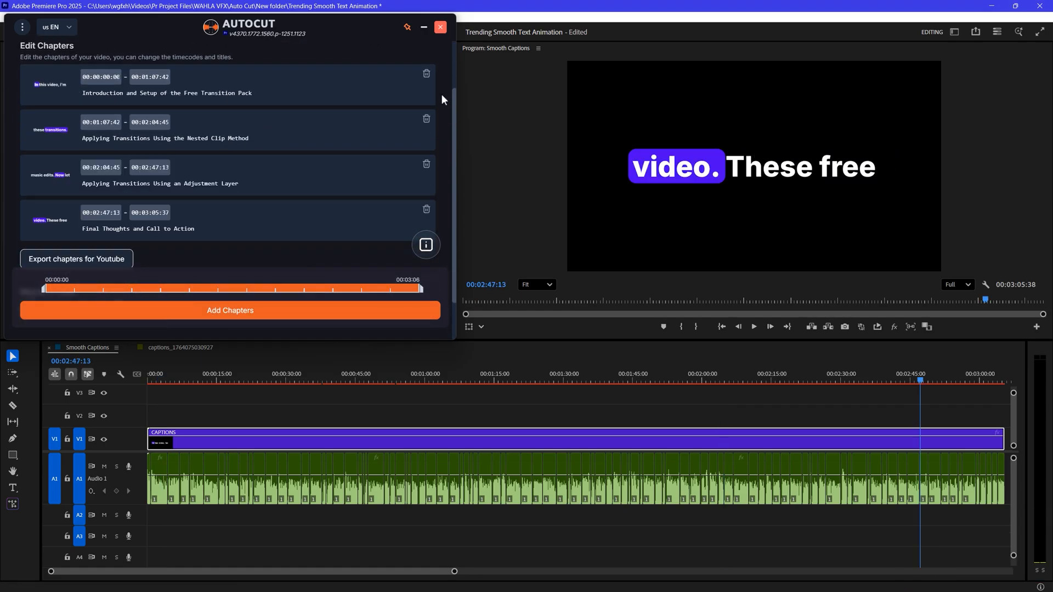